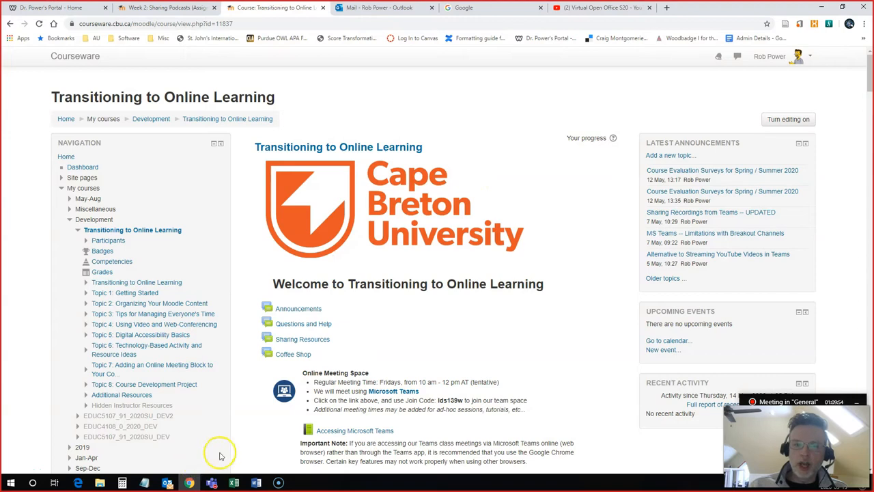
mouse_move(240, 444)
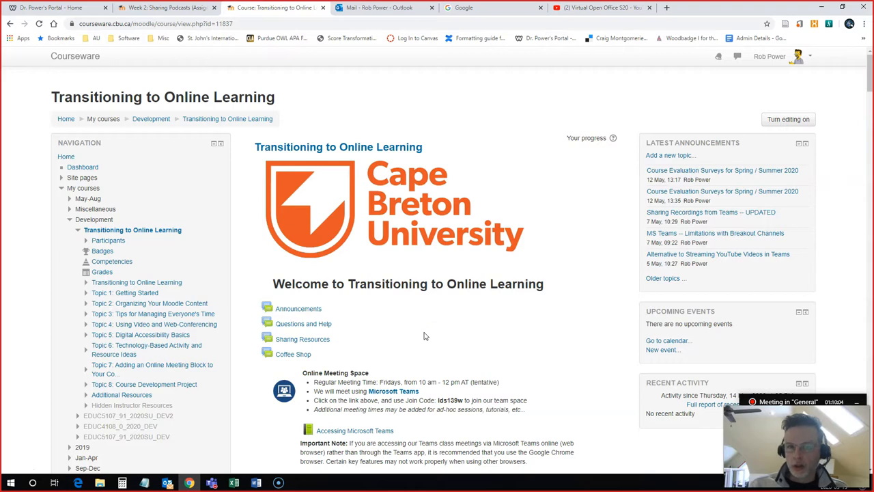
mouse_move(423, 333)
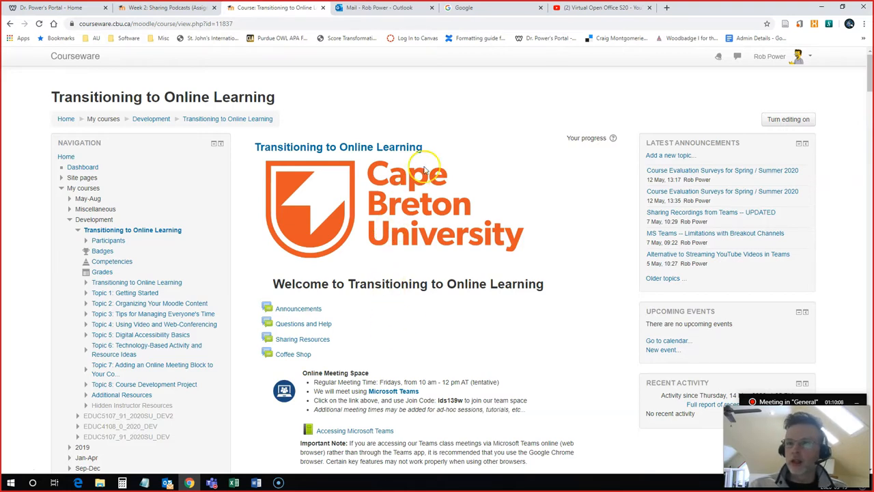
mouse_move(751, 122)
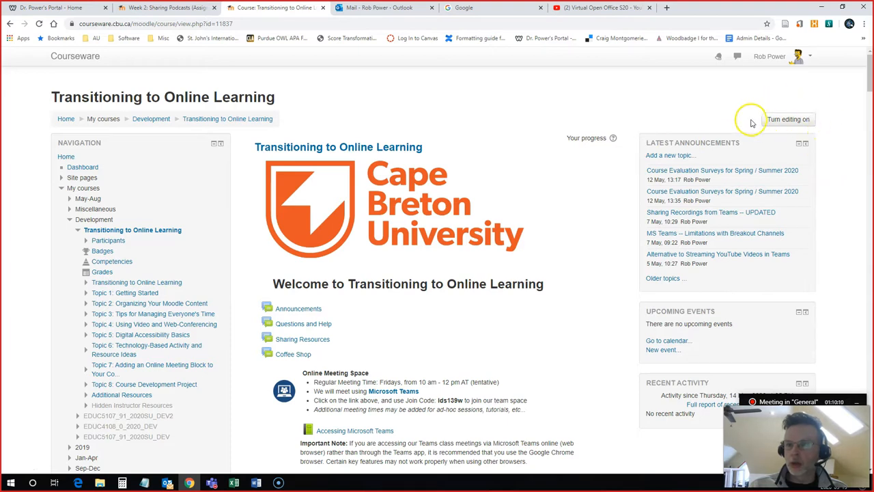
Step: Turn on course editing and add a new Assignment activity under Assignments
left_click(788, 119)
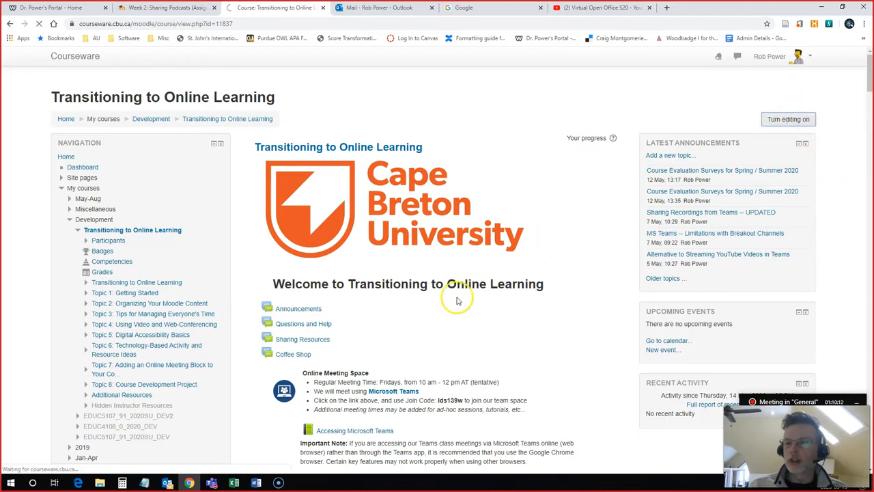
left_click(787, 118)
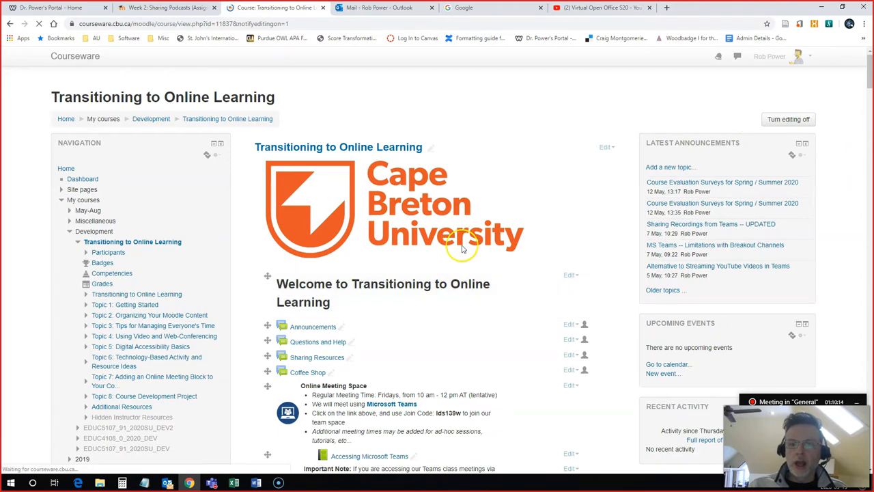
scroll("down", 3)
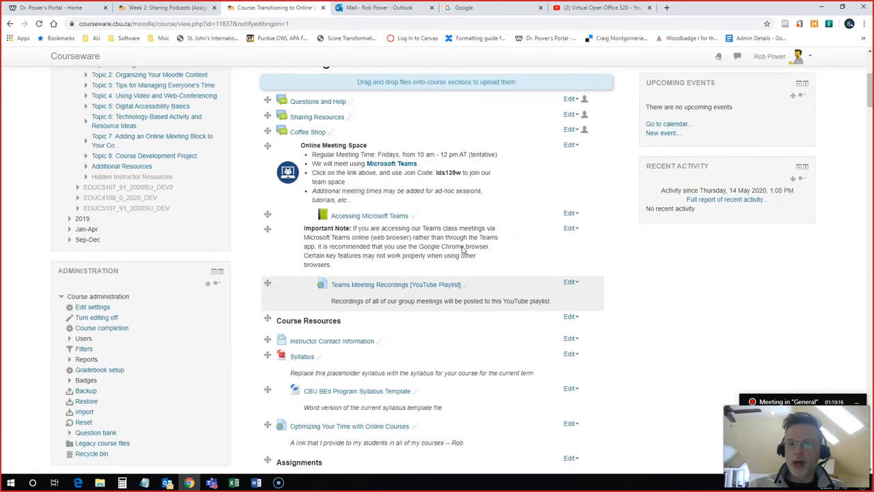
scroll("up", 3)
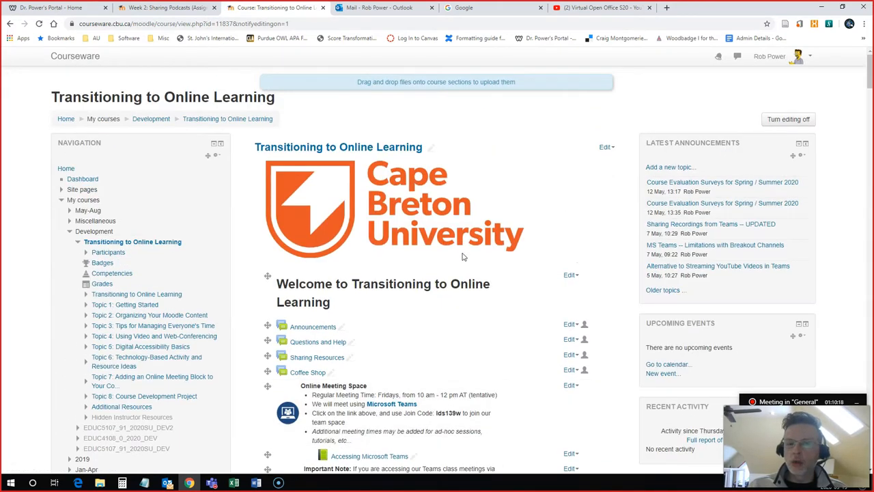
scroll("down", 3)
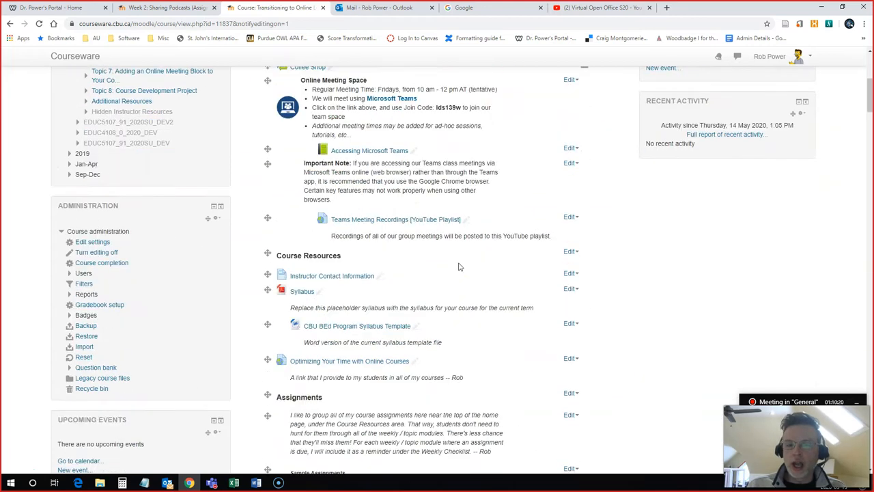
scroll("down", 3)
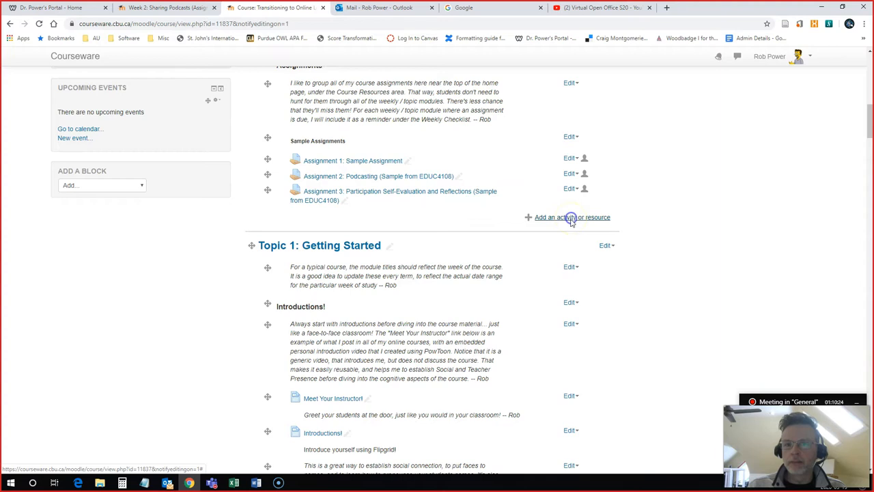
left_click(571, 218)
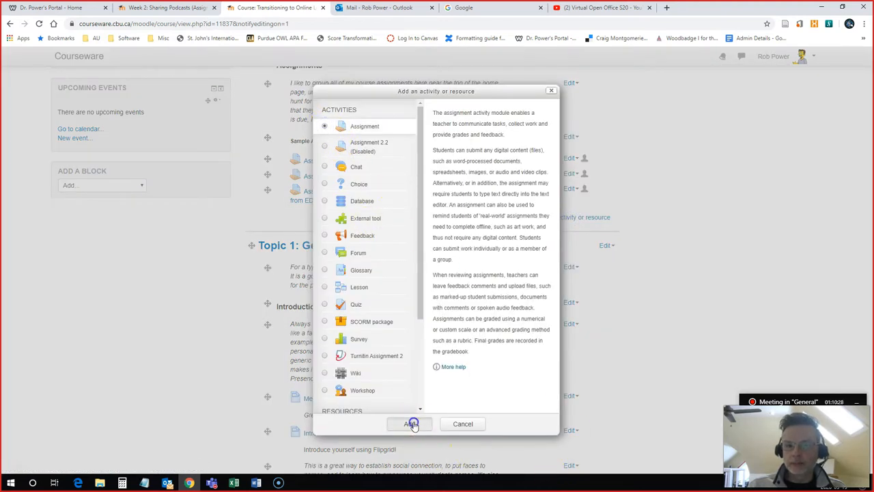
left_click(411, 423)
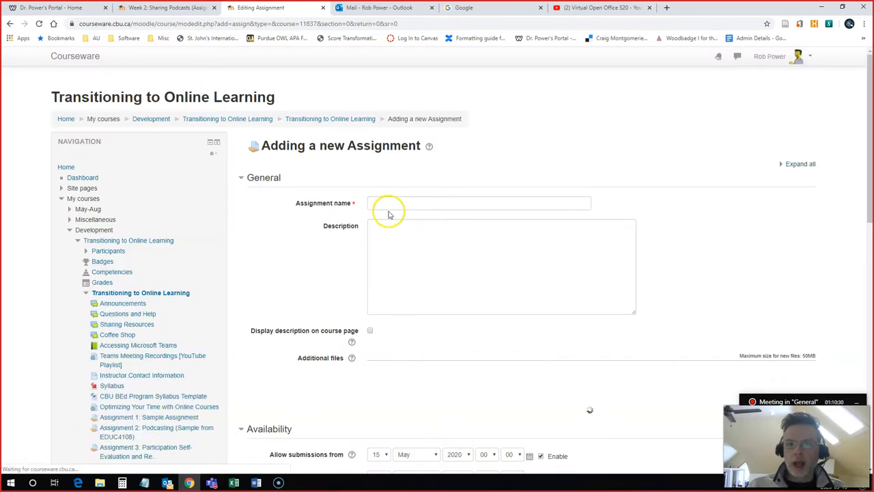
Step: Enter 'Assignment 4: Podcasting' as the assignment name
left_click(478, 203)
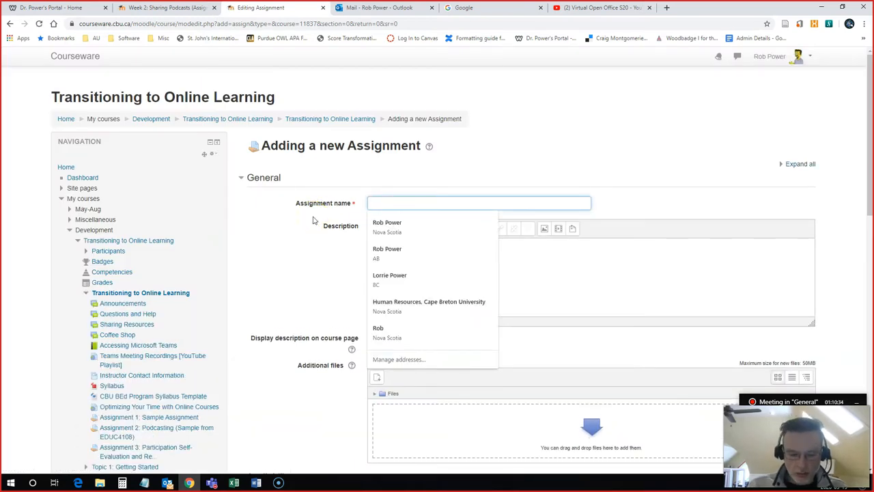
type("Assignment 4:")
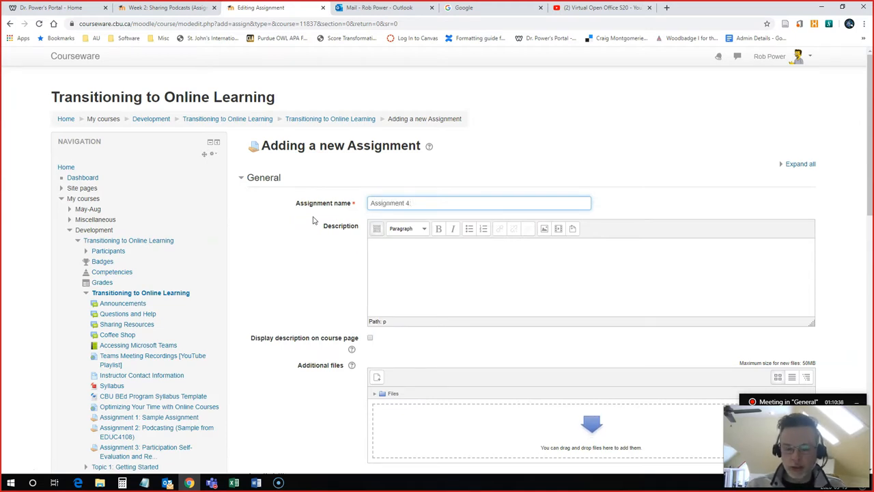
type("P")
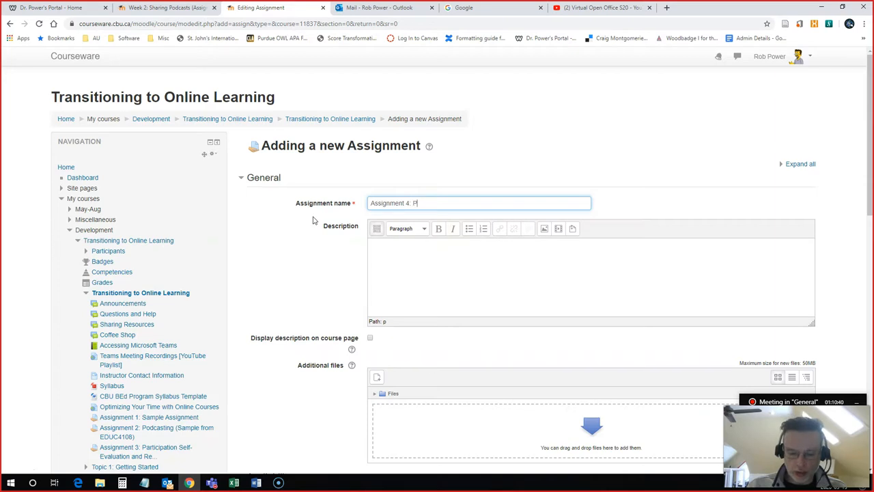
type("odcasting")
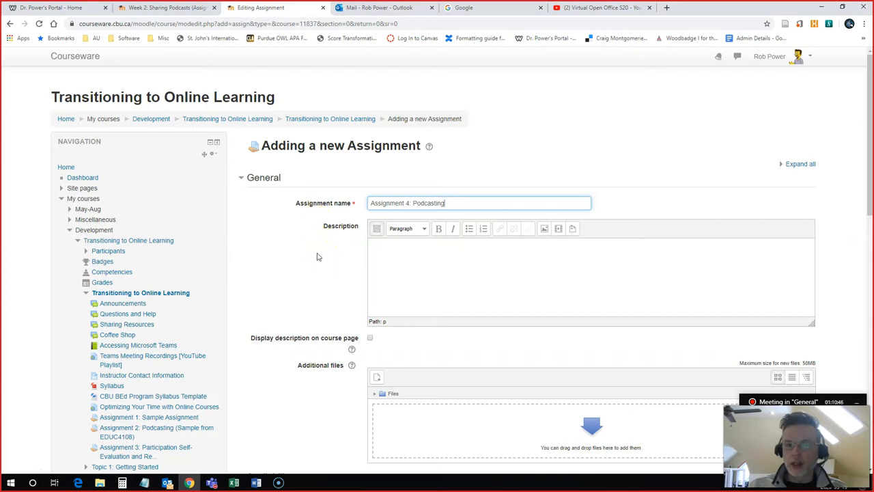
mouse_move(294, 259)
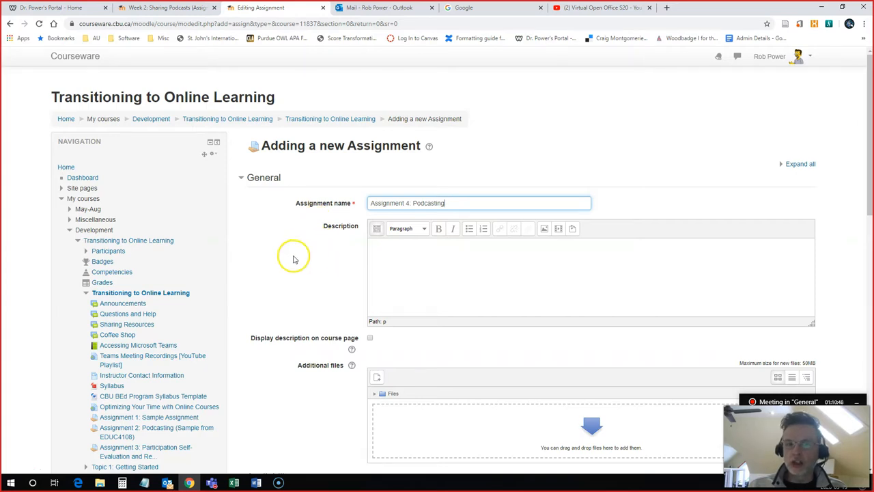
scroll("down", 3)
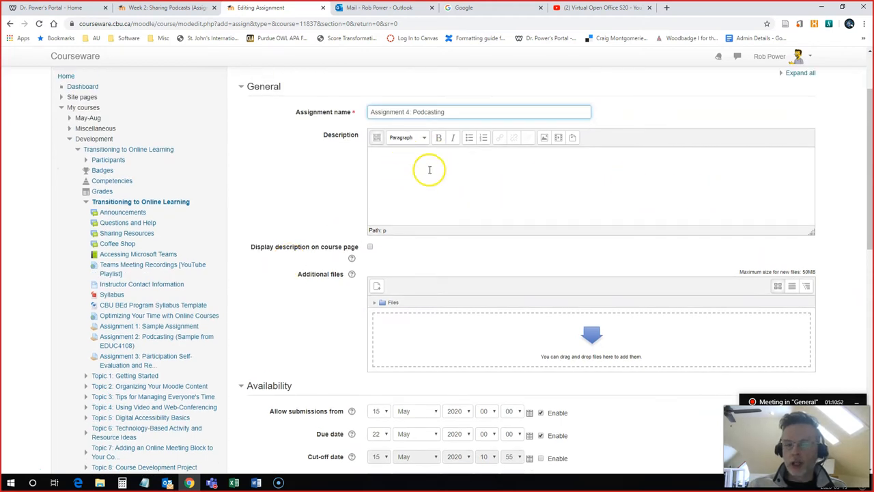
Step: Navigate File Explorer through Work > CBU > EDUC4108 into the Assignments folder
left_click(376, 137)
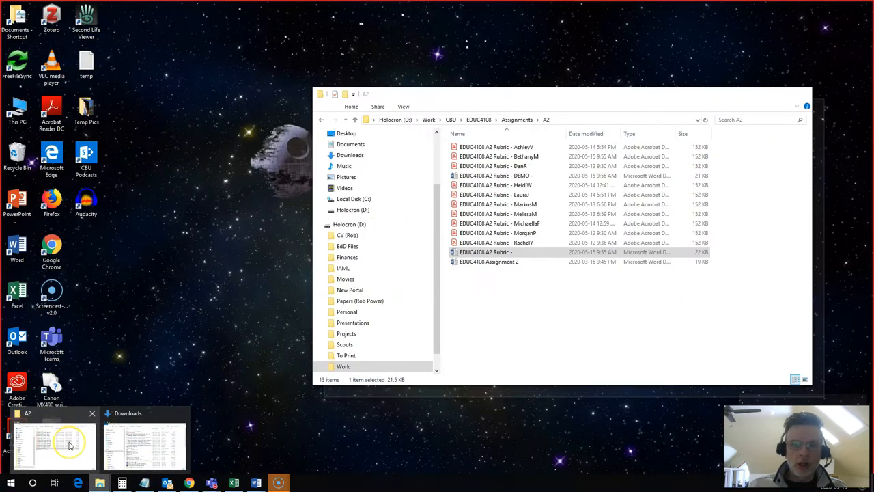
left_click(54, 448)
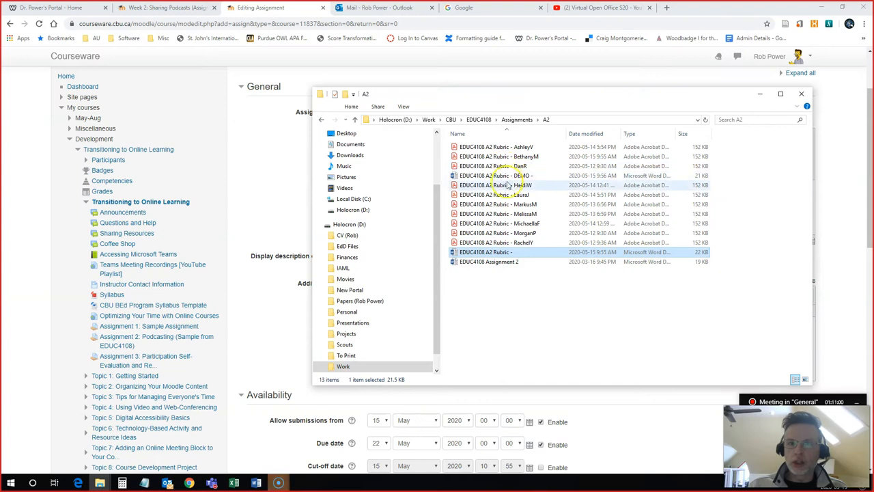
left_click(344, 366)
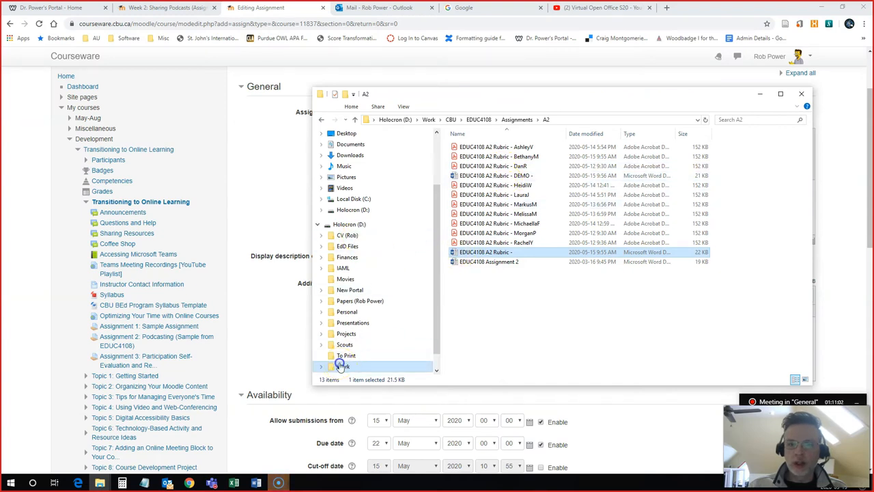
left_click(450, 119)
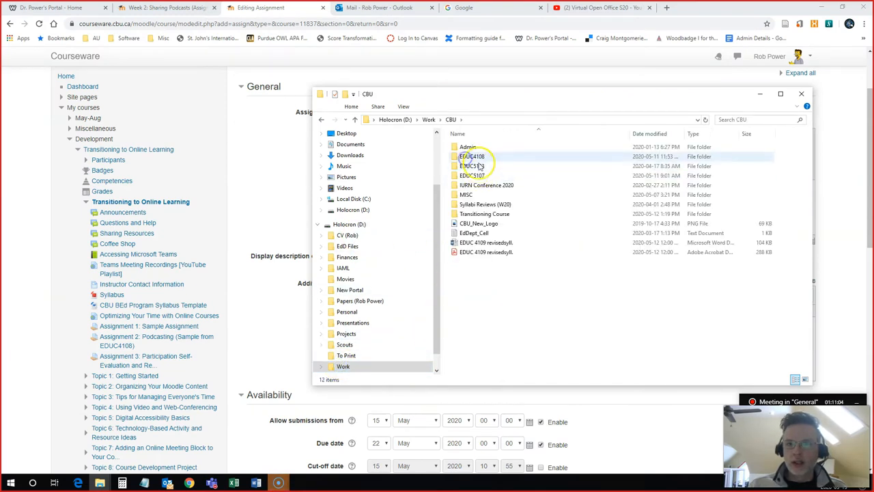
double_click(474, 156)
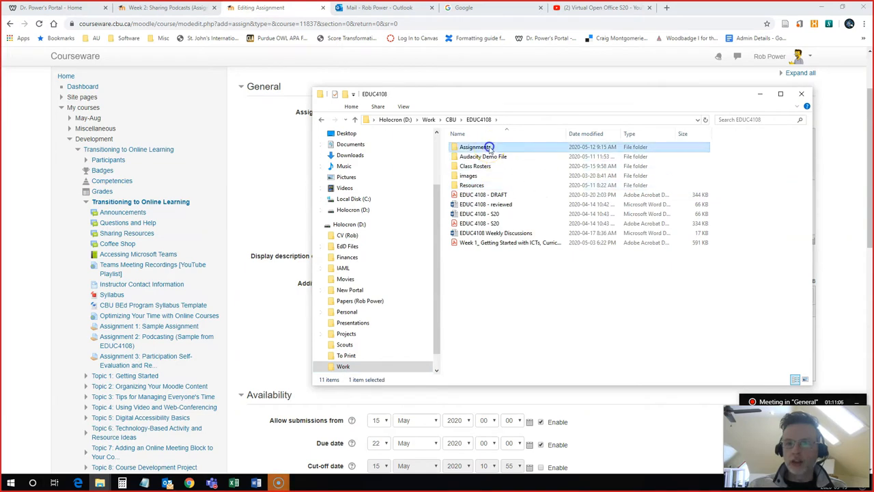
double_click(476, 147)
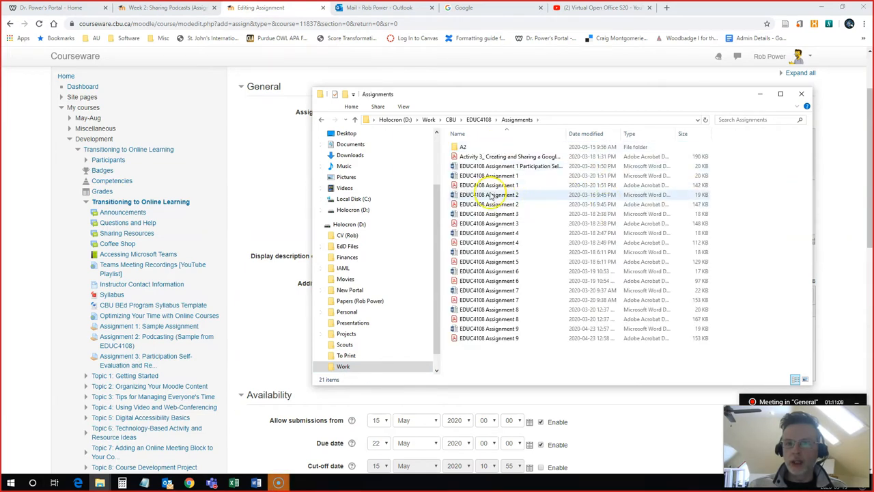
Step: Copy the value, instructions and deadline from the EDUC4108 Assignment 2 Word document
double_click(489, 195)
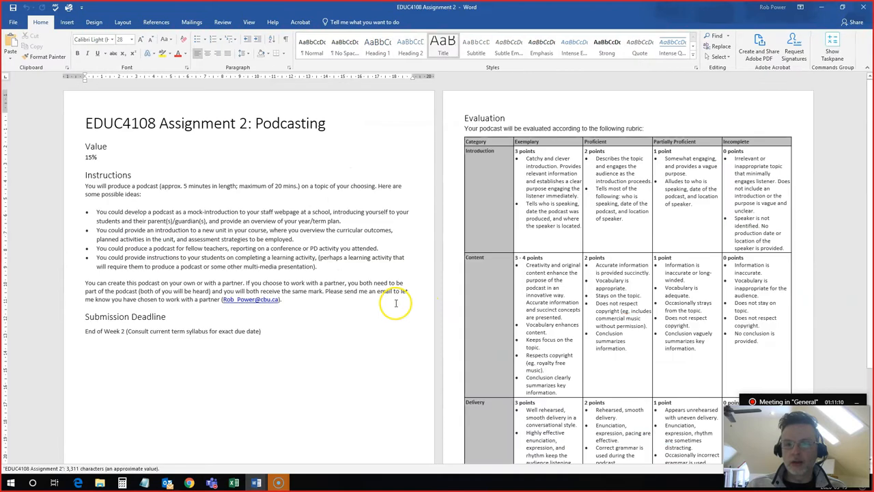
scroll("up", 3)
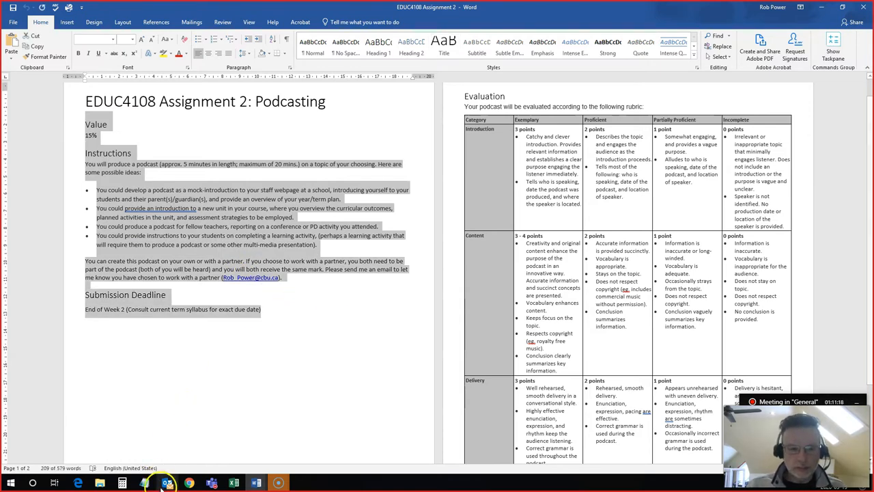
left_click(189, 483)
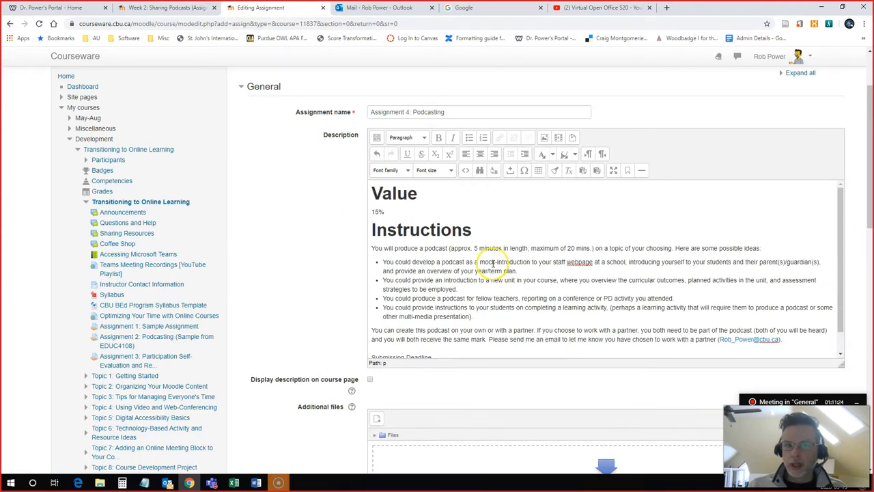
Step: Format the Value section title as a smaller heading
double_click(406, 193)
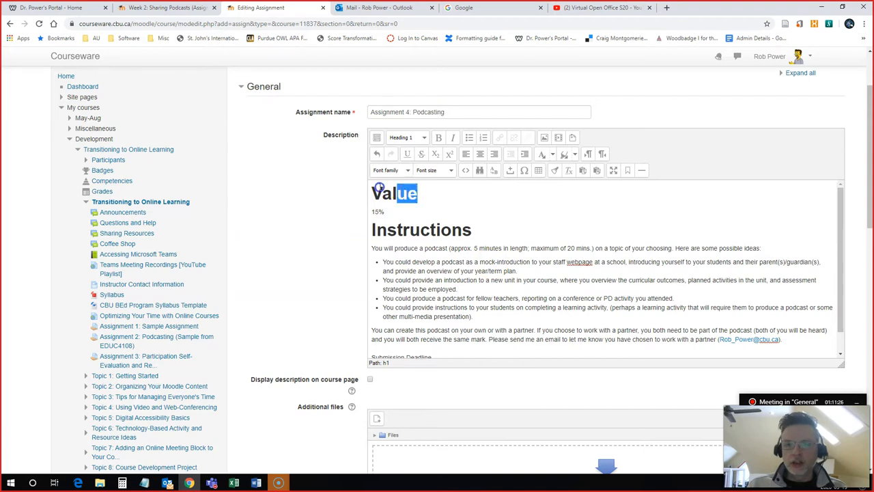
left_click(407, 137)
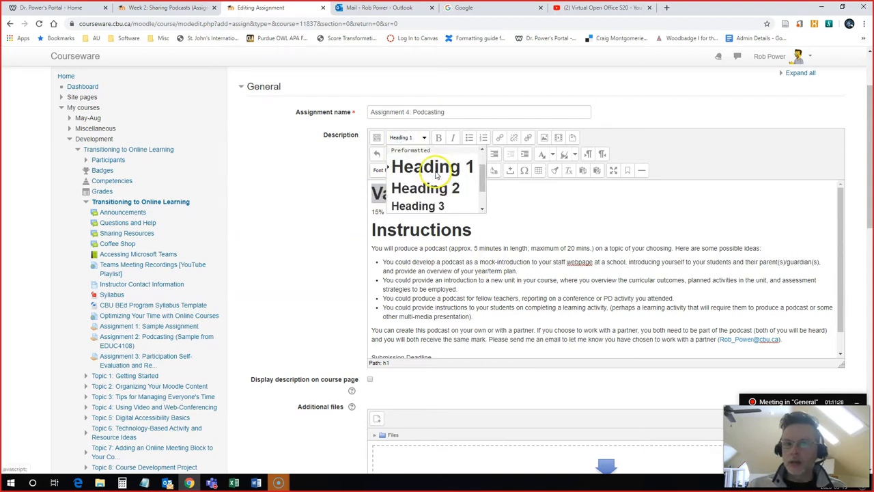
left_click(430, 167)
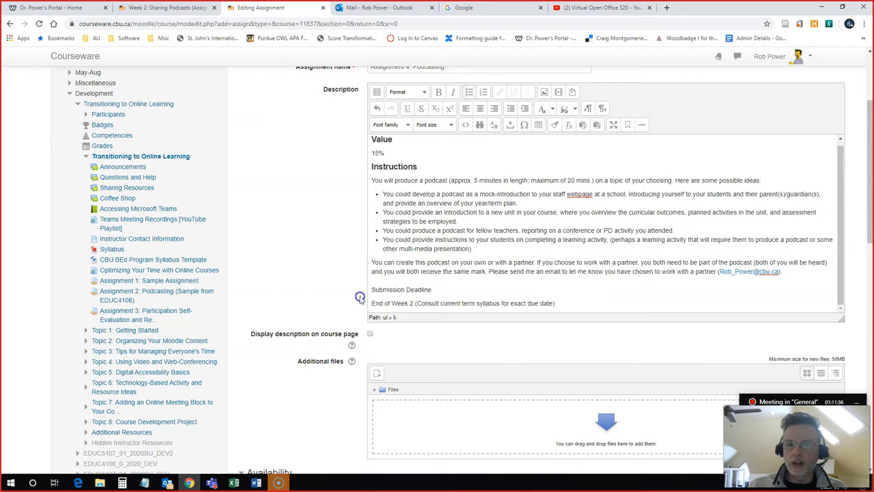
Step: Make Submission Deadline a heading, resetting mis-styled text back to Paragraph
left_click(405, 92)
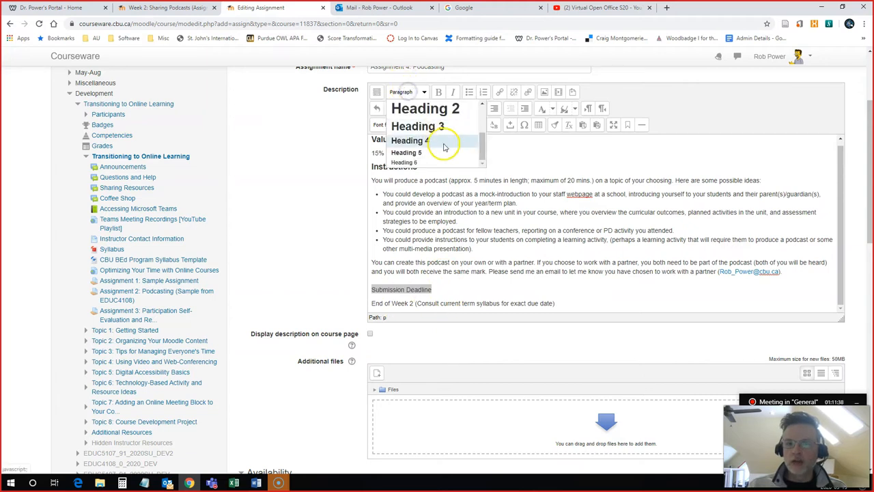
left_click(406, 152)
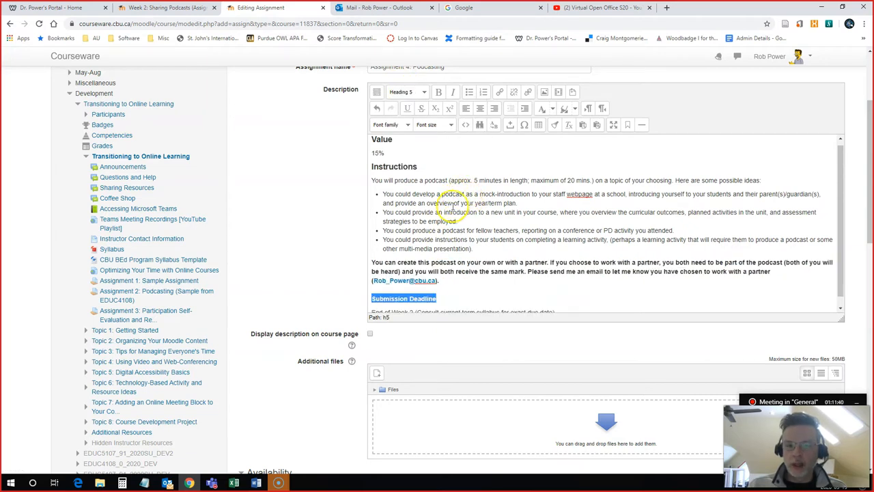
mouse_move(475, 273)
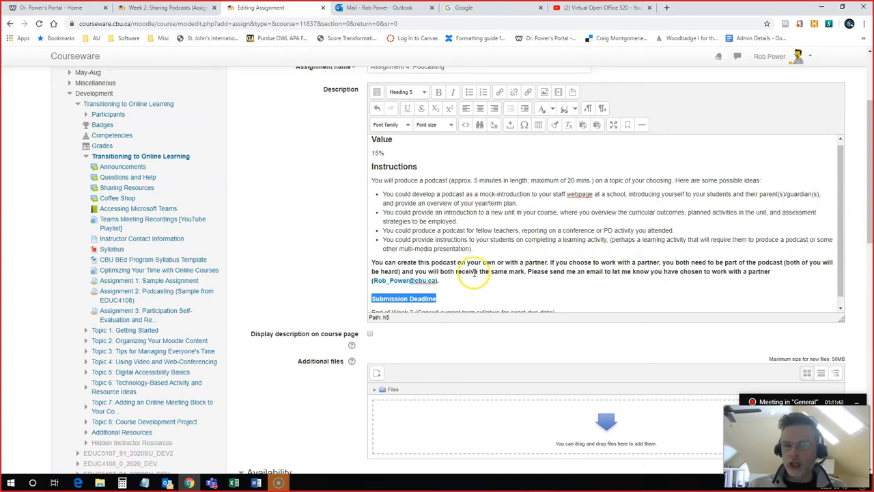
left_click(406, 91)
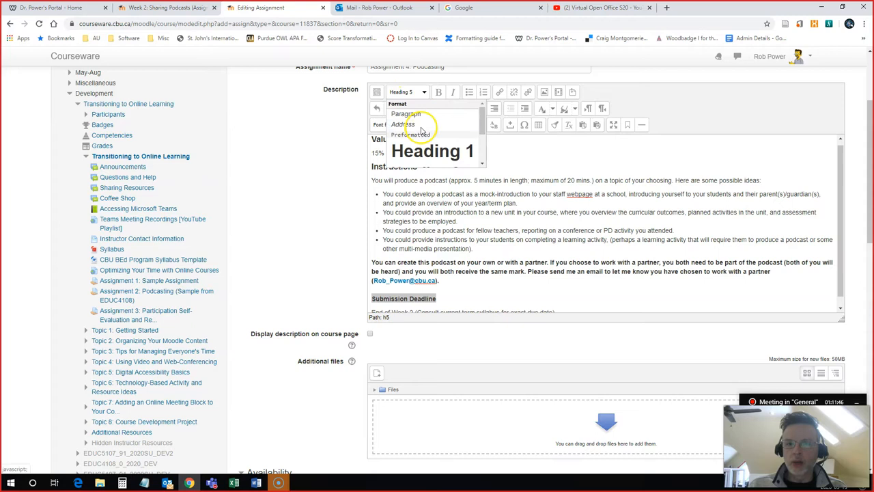
left_click(404, 113)
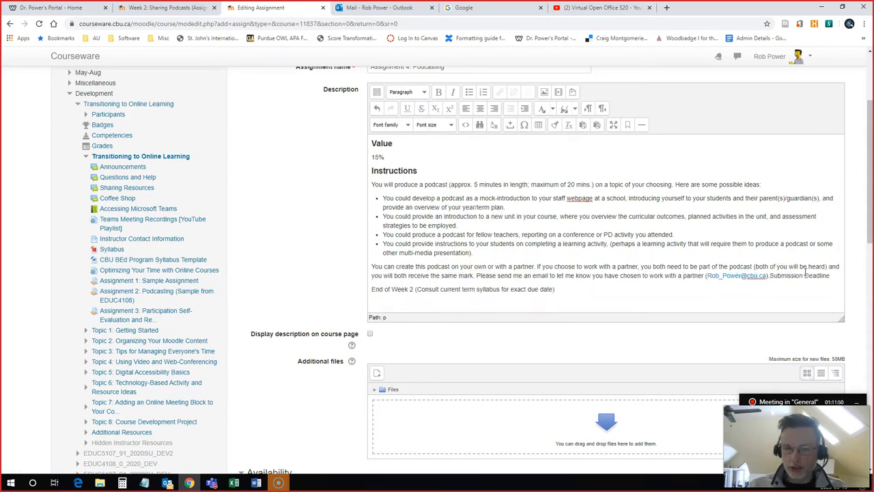
scroll("down", 3)
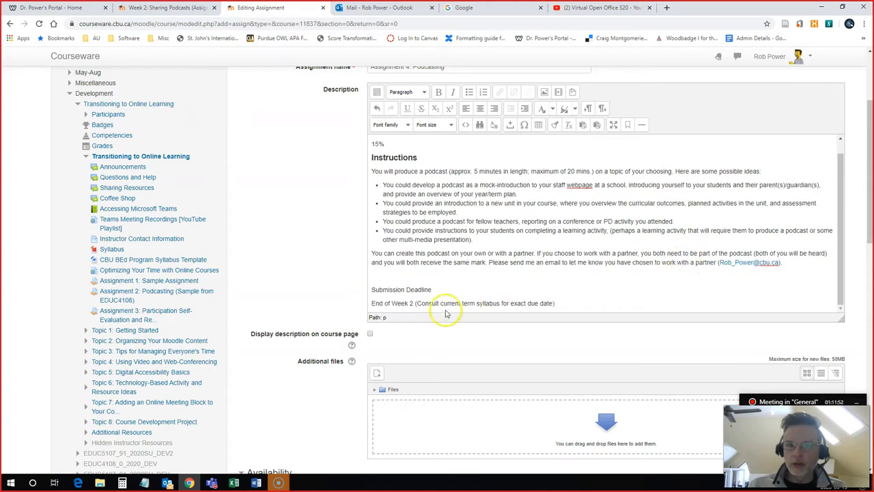
left_click(406, 92)
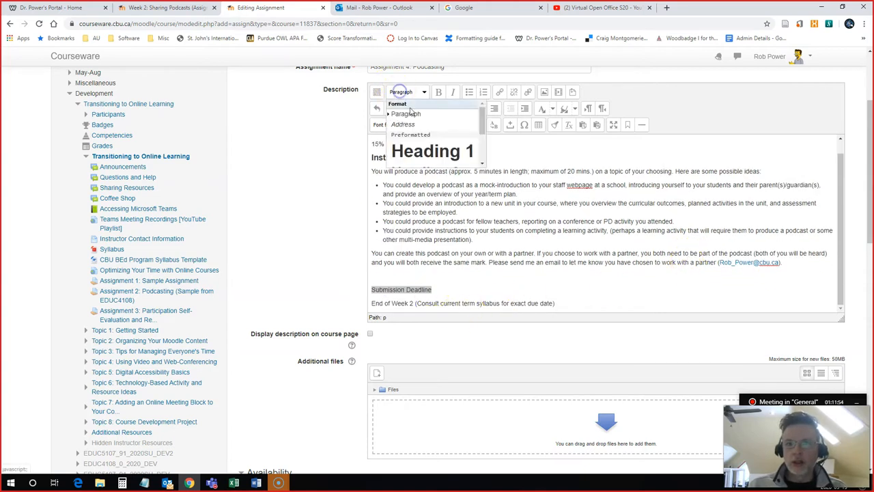
left_click(433, 163)
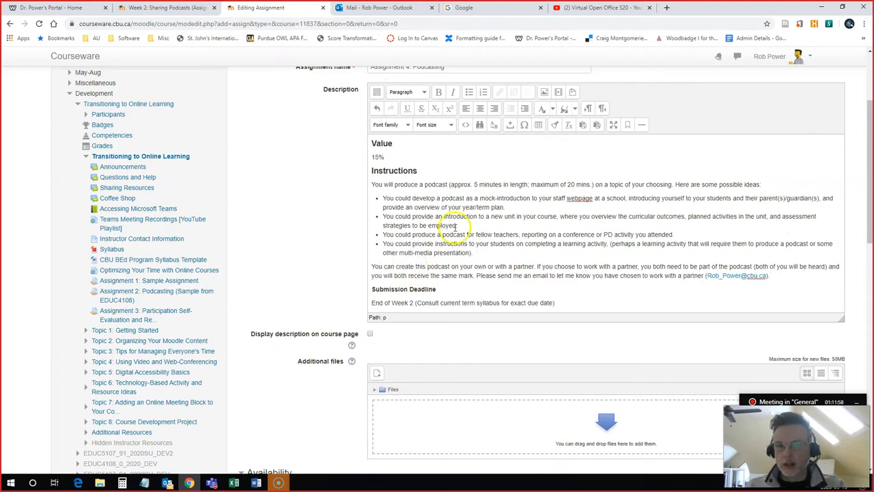
Step: Check the EDUC4108 Assignment 2 PDF and attach it as an additional file
scroll("down", 3)
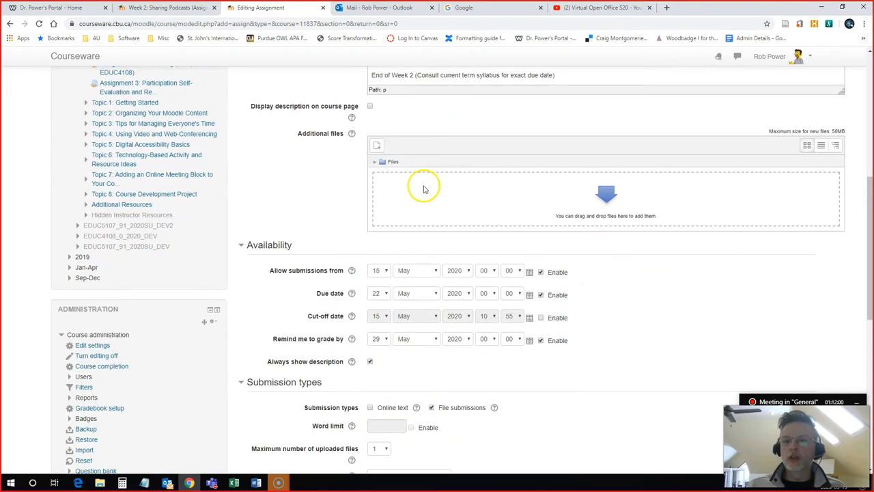
mouse_move(375, 170)
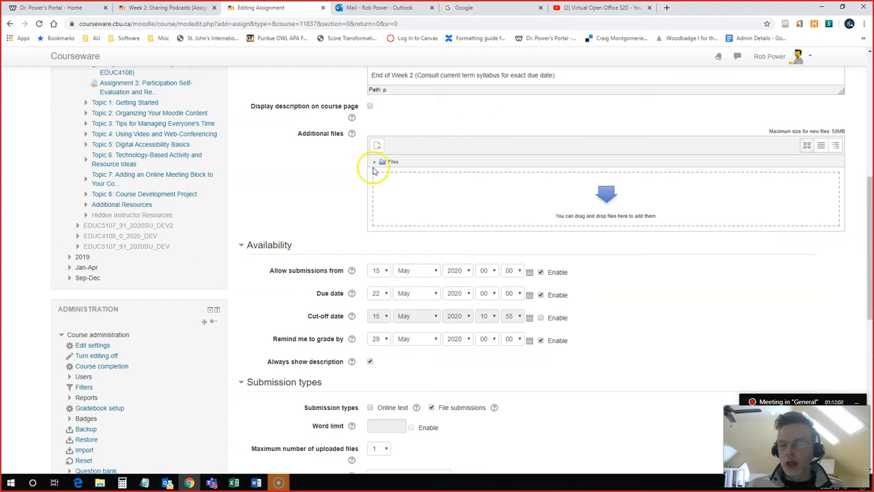
mouse_move(680, 215)
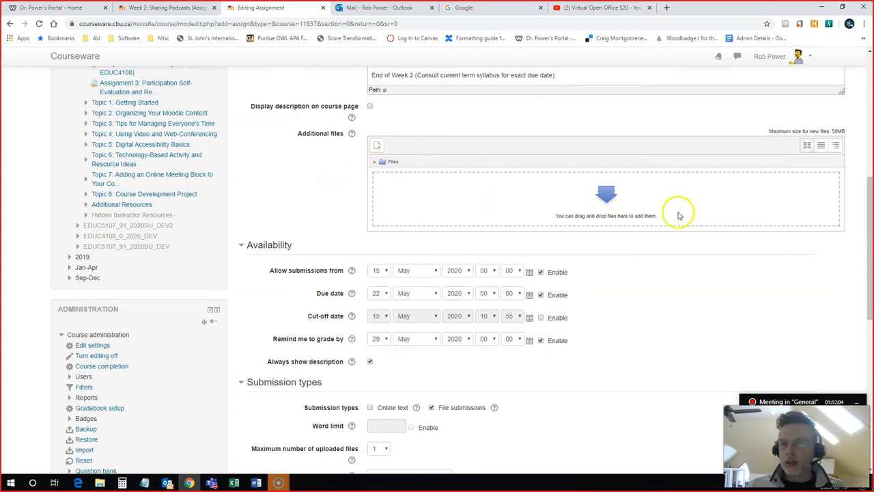
mouse_move(361, 227)
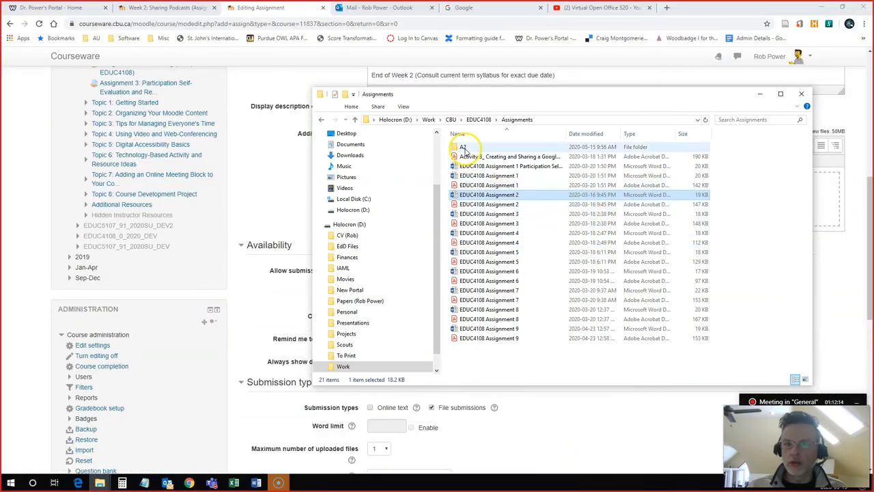
double_click(489, 195)
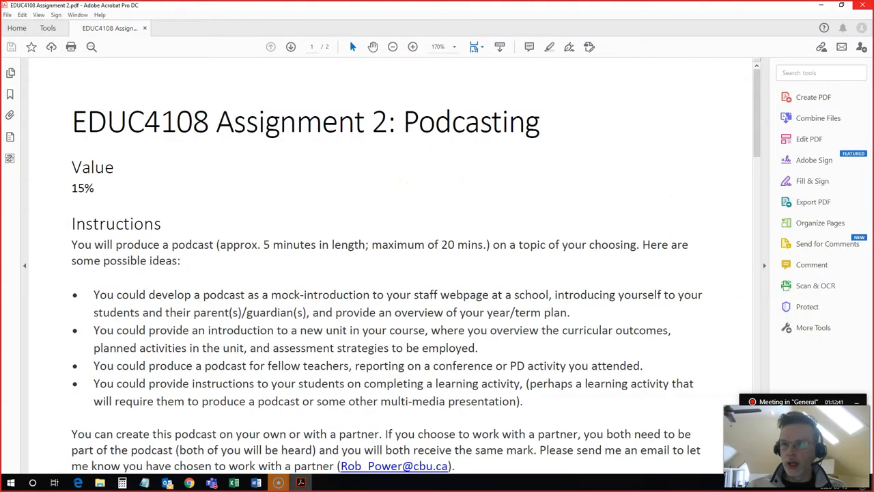
left_click(255, 483)
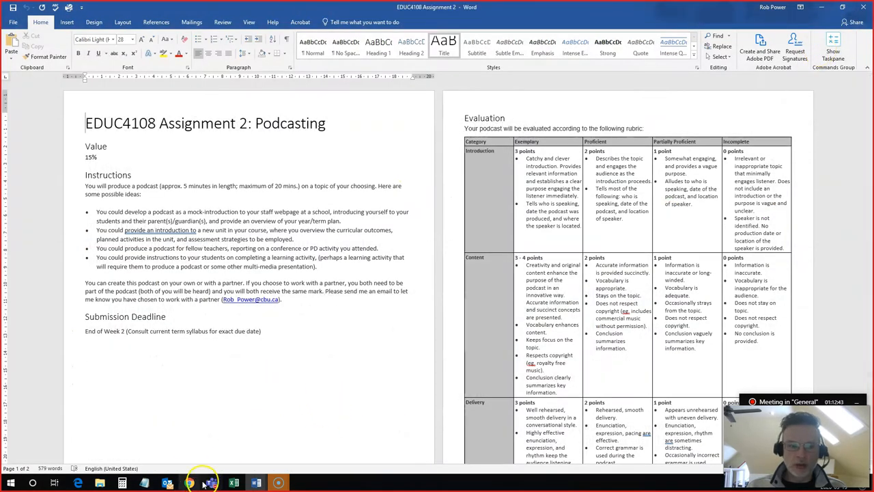
left_click(78, 483)
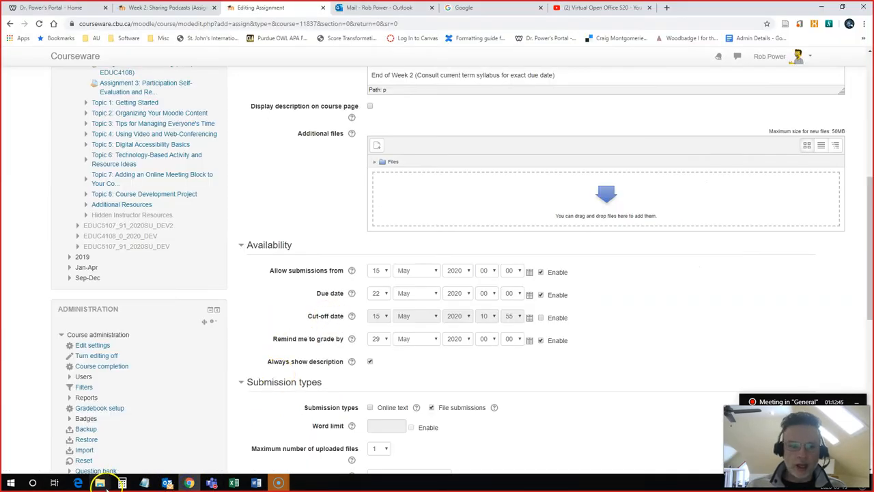
left_click(100, 483)
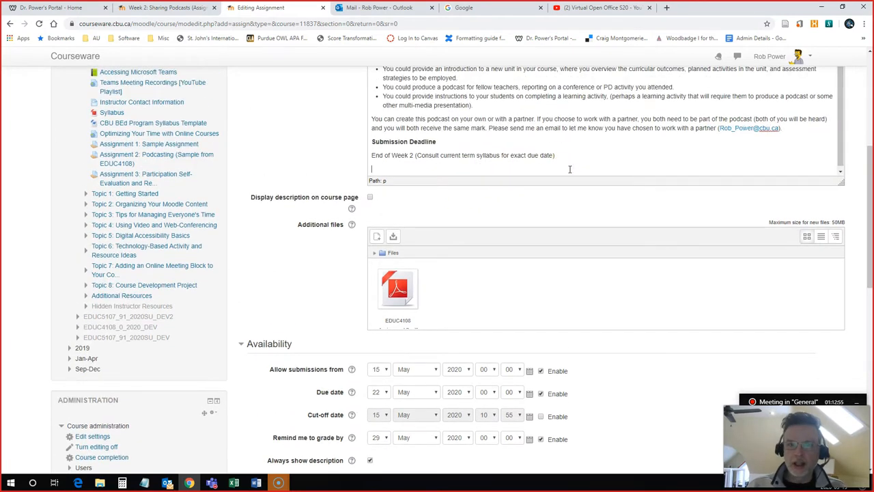
Step: Add 'Grading' and 'Please see attached description and rubric.', formatting Grading as a heading
type("Grading")
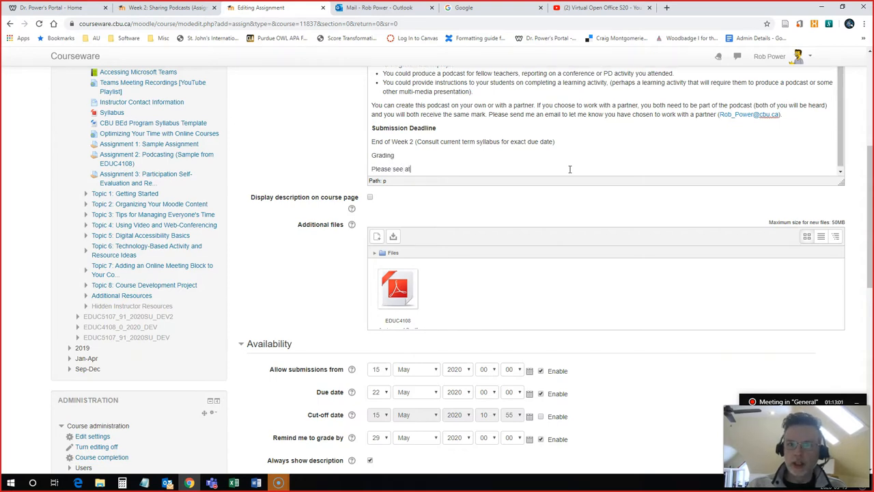
type("tached d")
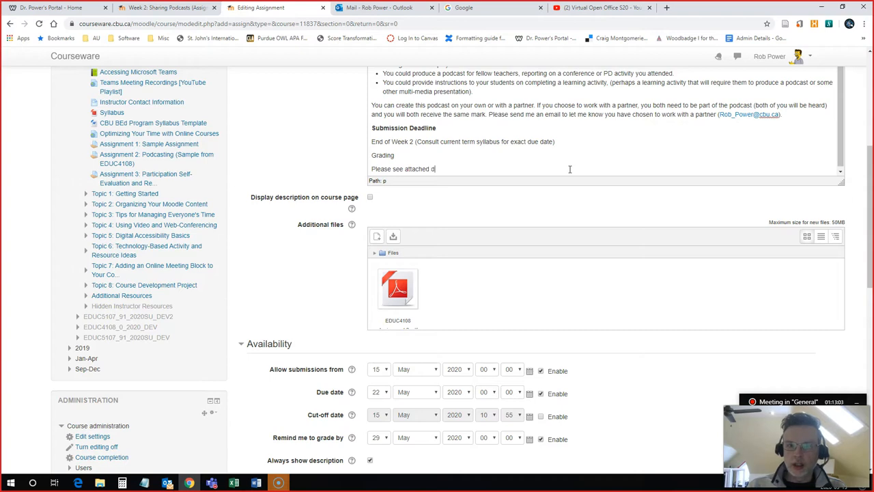
type("escription")
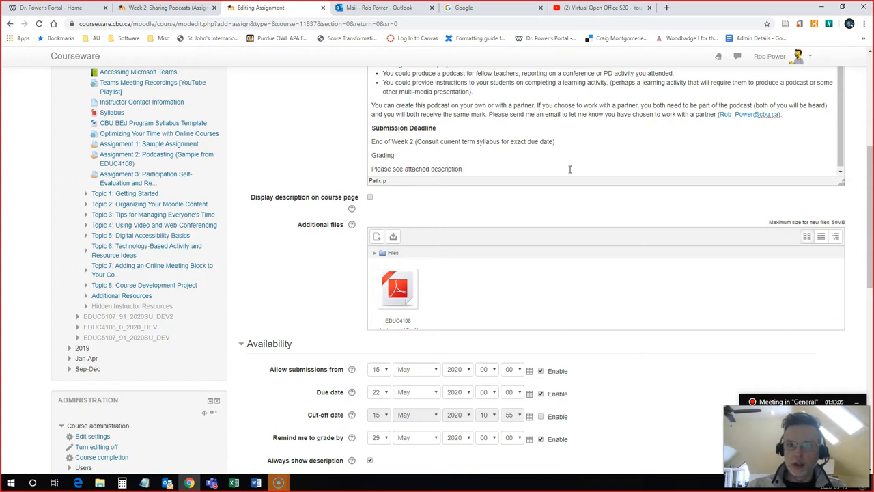
type("and rubric.")
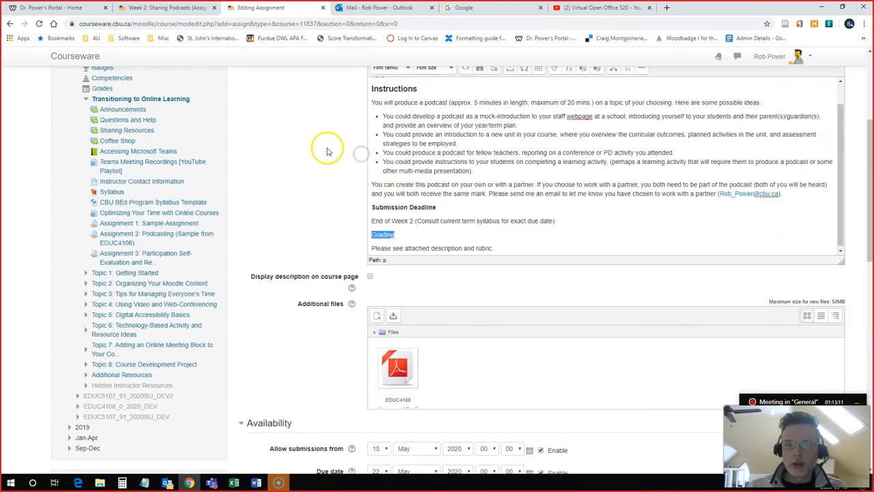
left_click(407, 91)
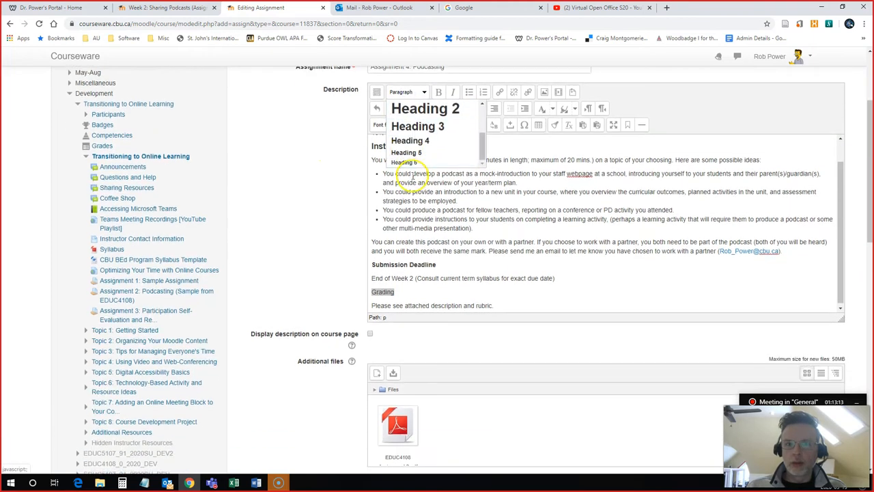
scroll("down", 3)
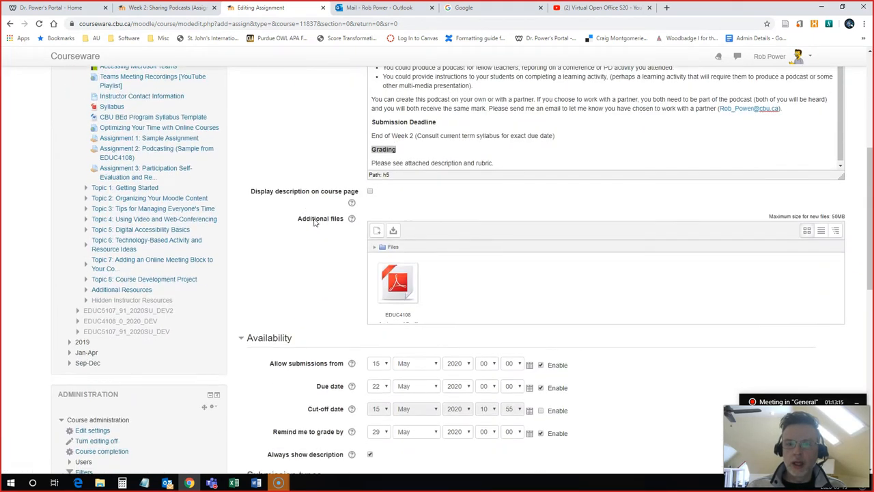
Step: Disable the submissions start date and the remind-to-grade date
scroll("down", 3)
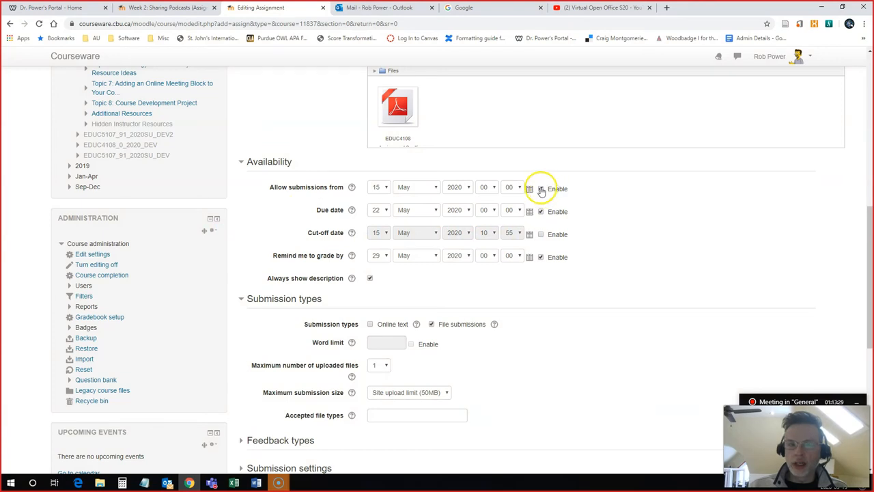
left_click(540, 188)
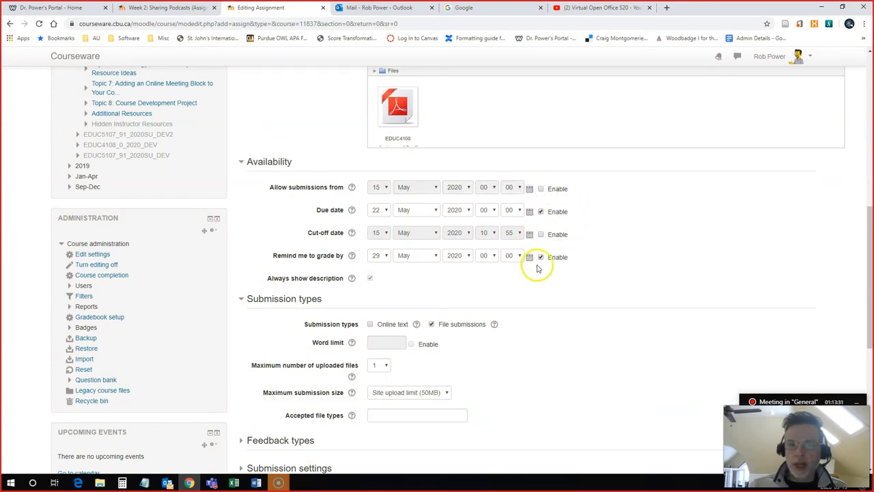
left_click(541, 257)
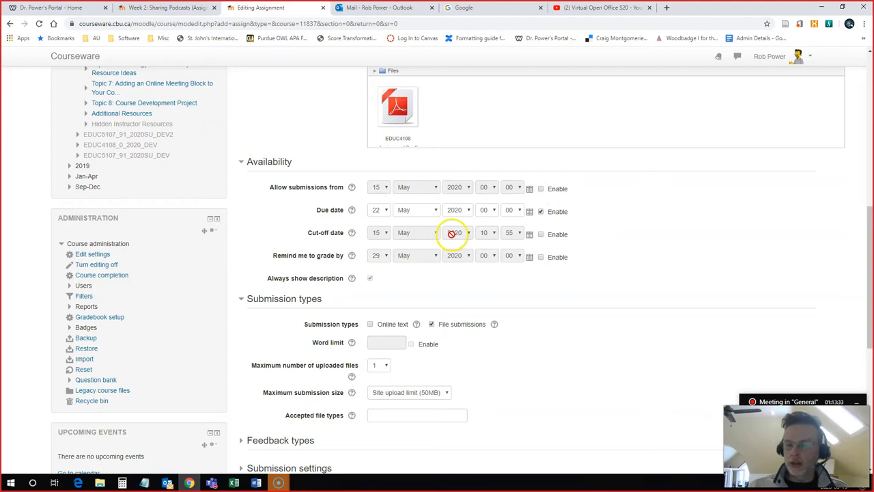
Step: Set the due date to 31 May 2020 at 23:55
left_click(379, 210)
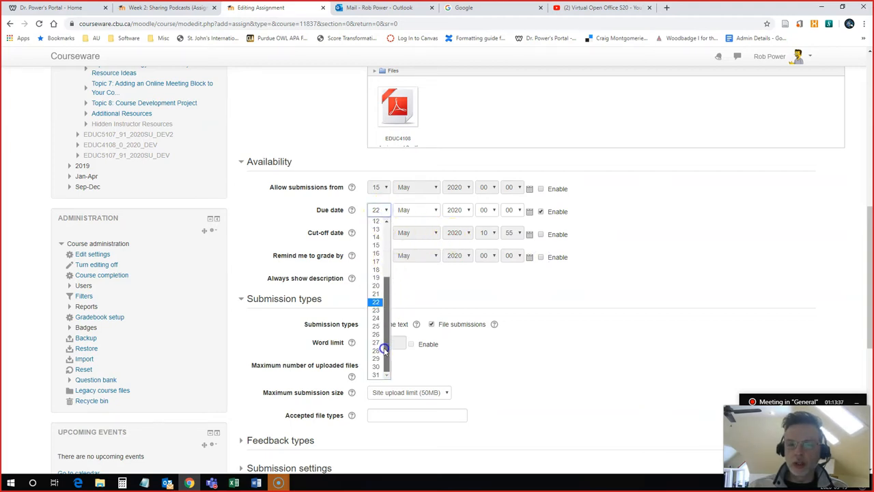
left_click(375, 374)
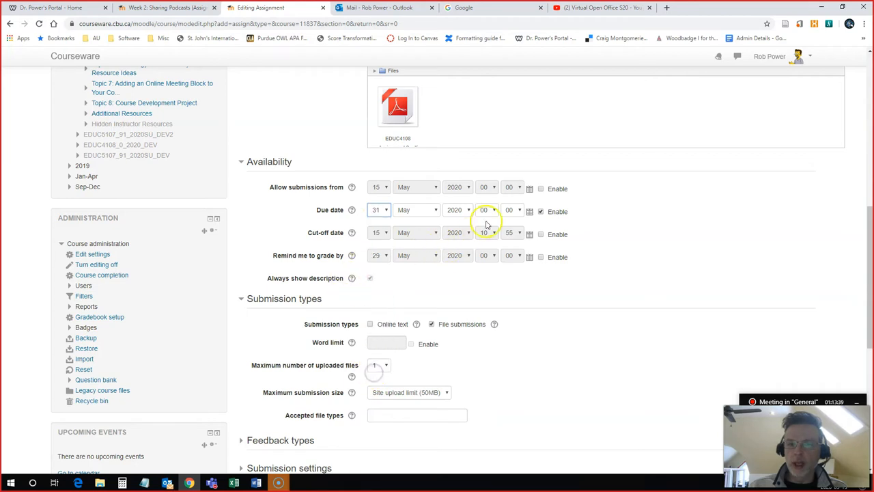
left_click(486, 209)
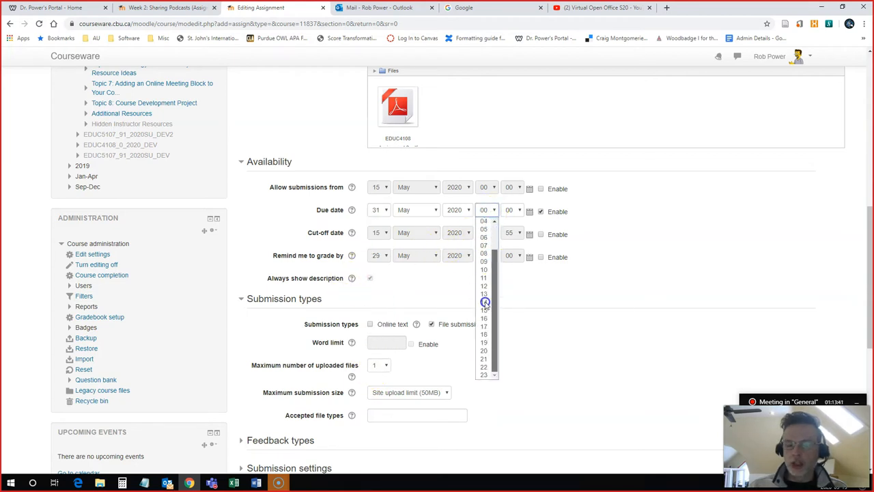
left_click(483, 375)
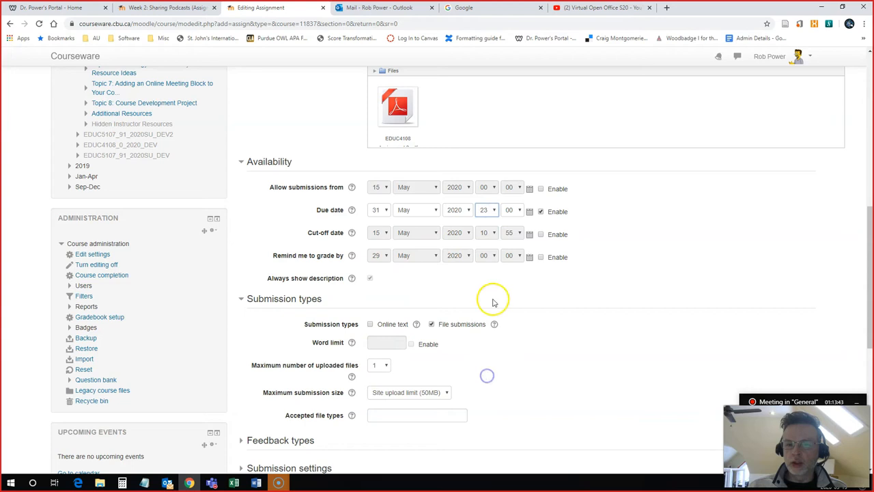
left_click(508, 210)
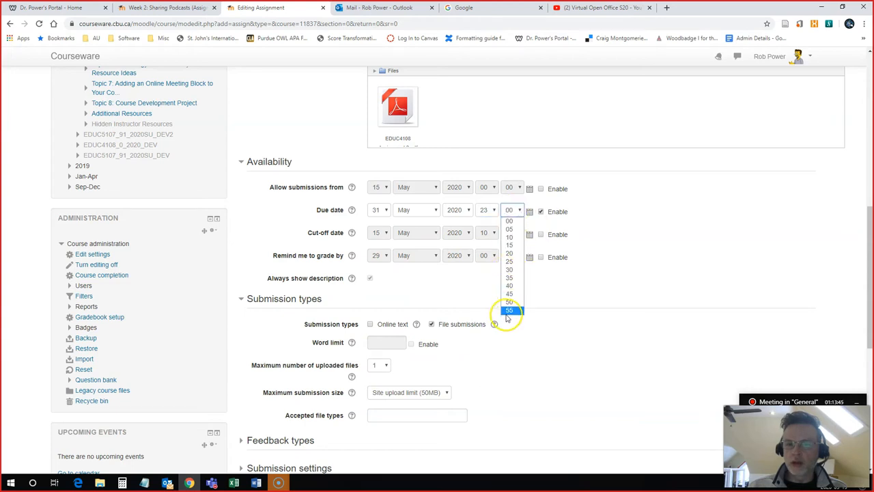
left_click(509, 310)
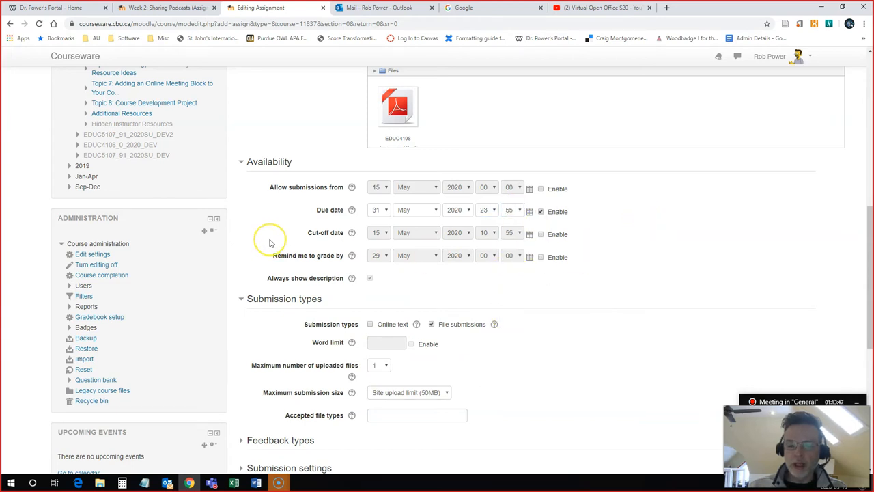
Step: Keep maximum uploaded files at 1 and maximum size at the site upload limit
scroll("down", 3)
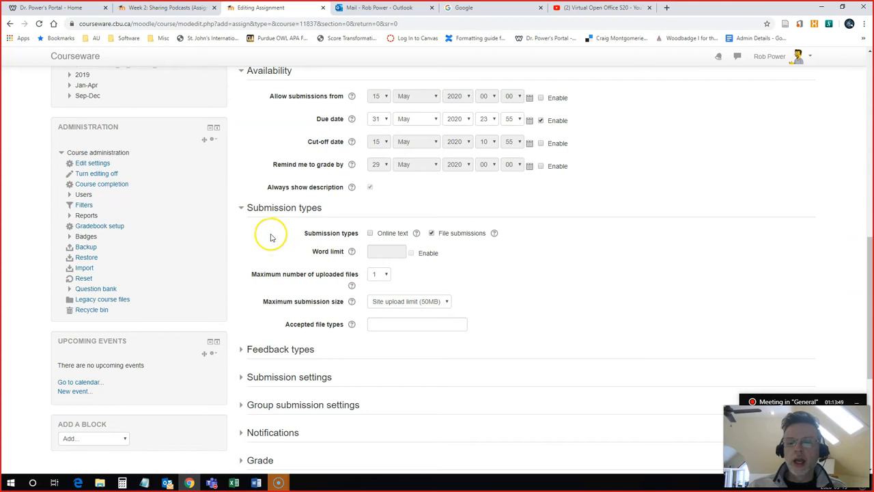
scroll("down", 3)
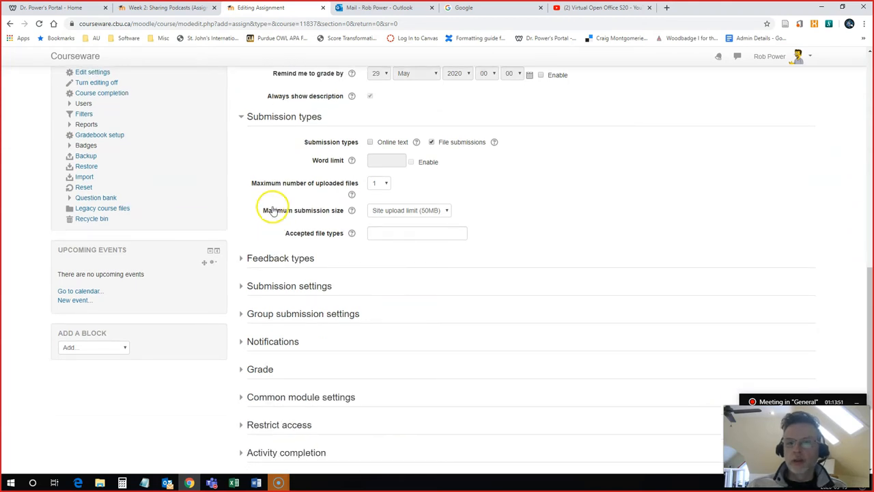
mouse_move(321, 147)
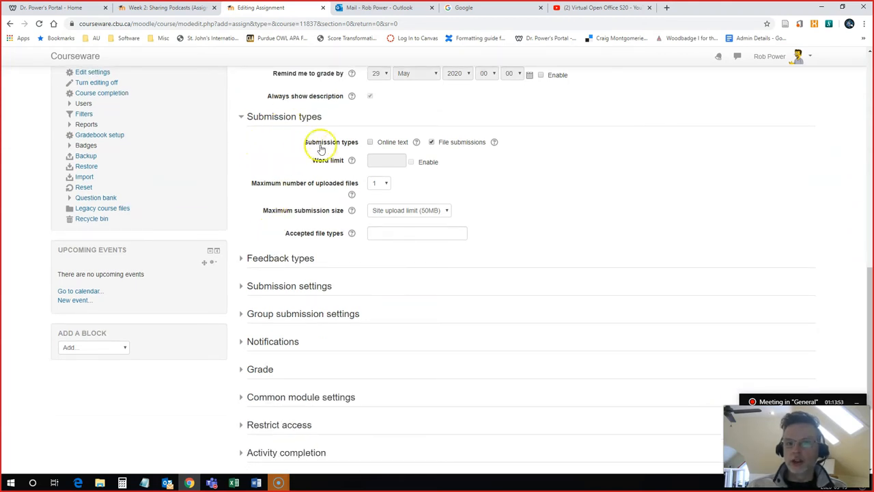
mouse_move(371, 143)
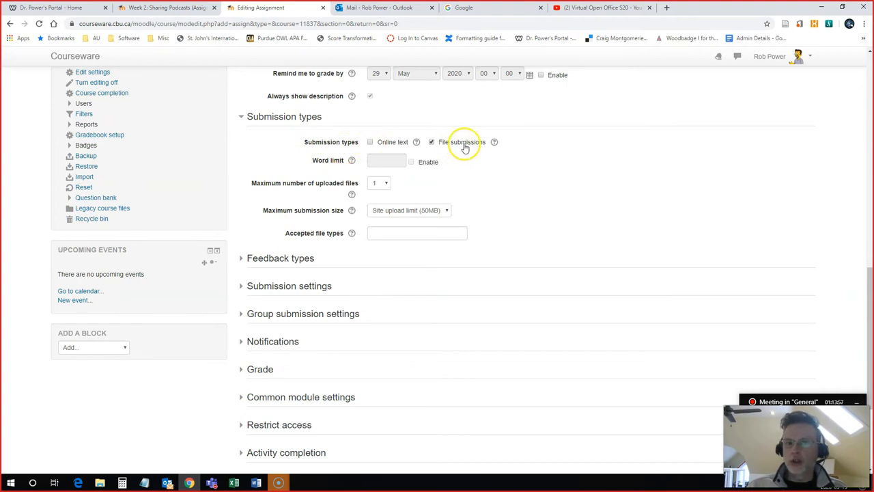
mouse_move(286, 189)
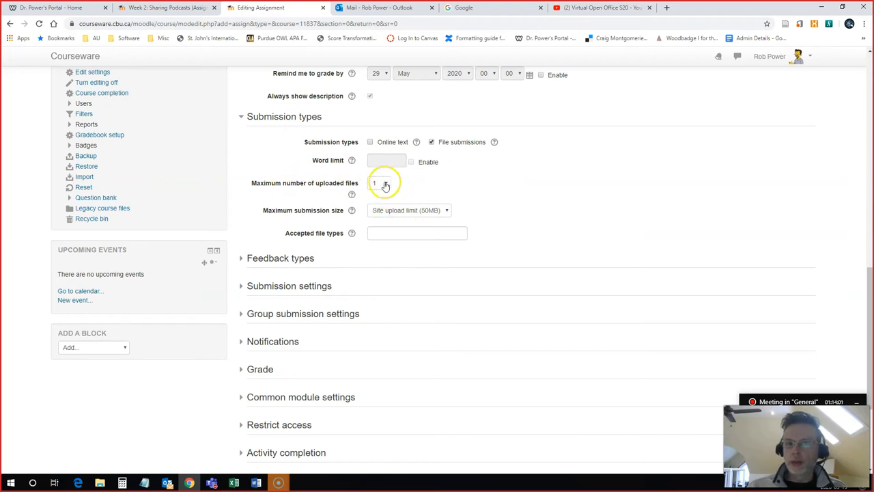
left_click(379, 184)
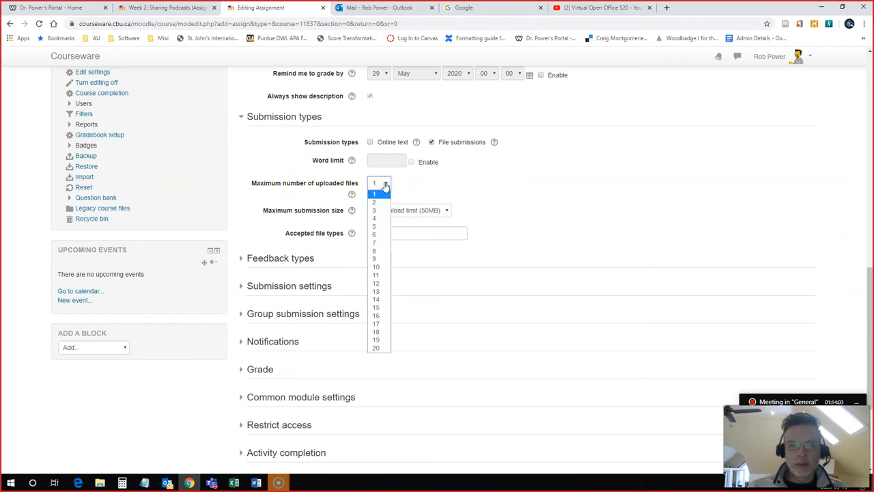
left_click(374, 193)
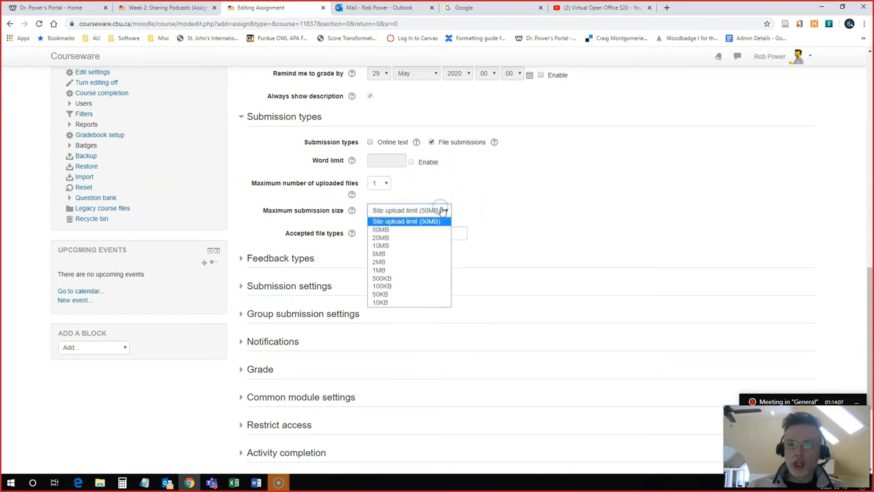
left_click(407, 221)
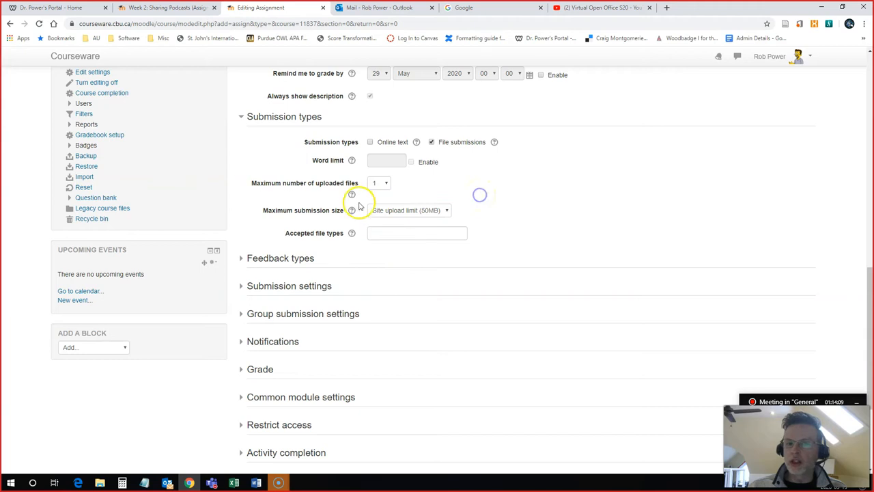
mouse_move(493, 211)
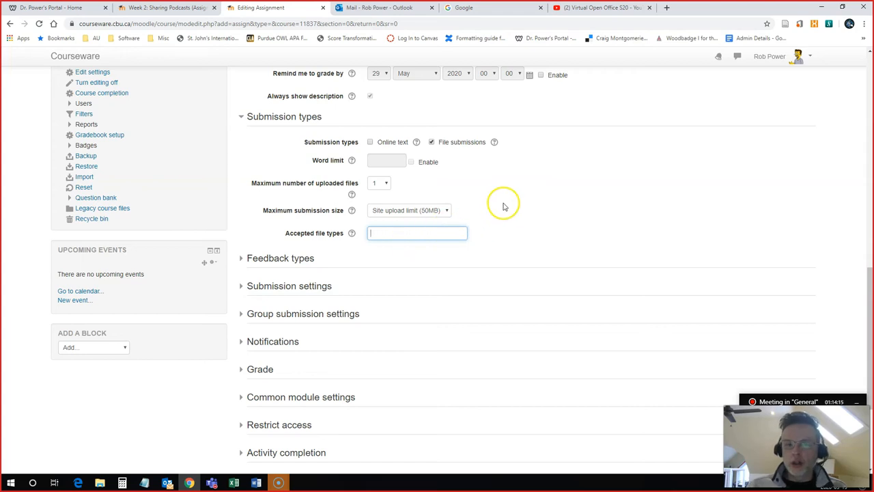
mouse_move(288, 244)
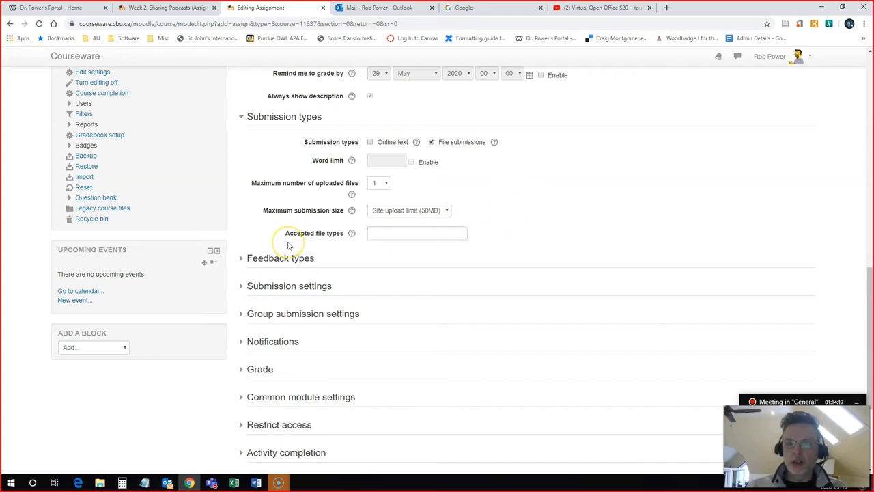
mouse_move(562, 211)
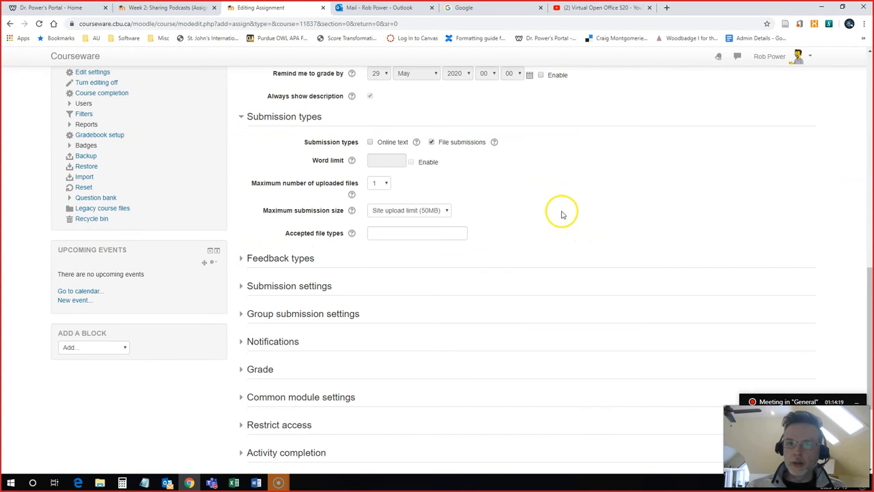
Step: Uncheck File submissions under Submission types
scroll("up", 3)
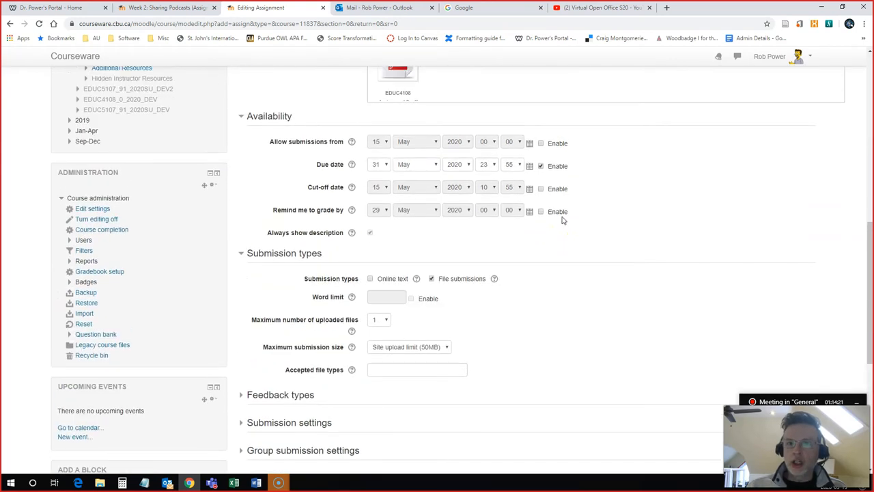
scroll("down", 3)
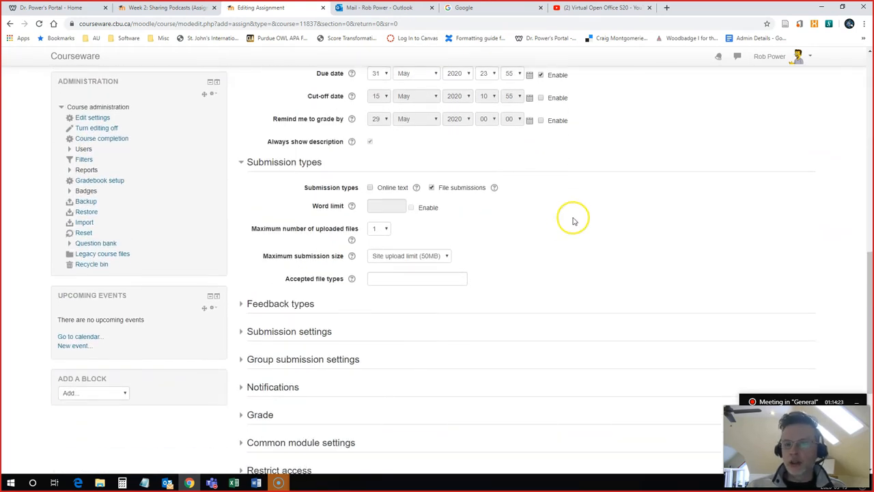
mouse_move(431, 187)
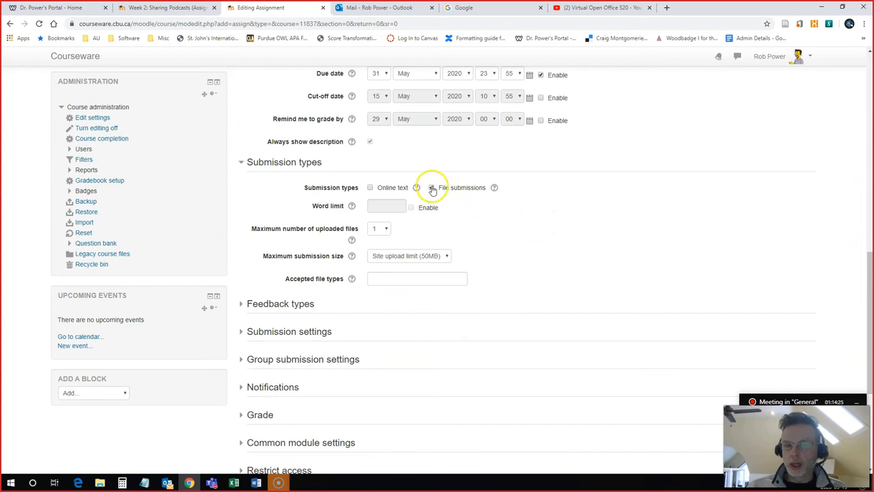
left_click(431, 187)
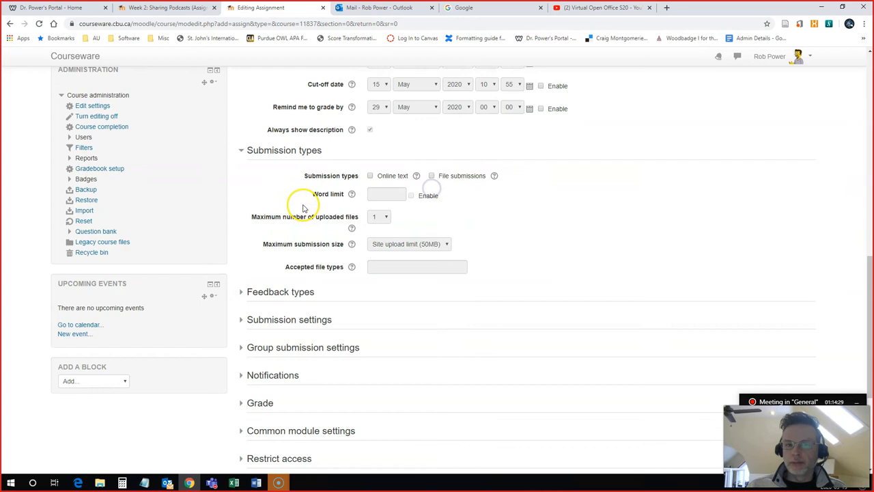
Step: Expand Feedback types and tick Feedback files
scroll("down", 3)
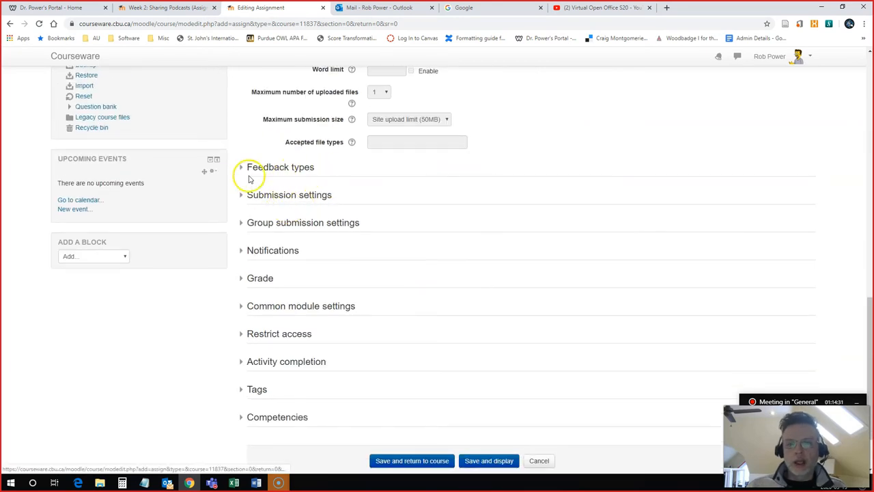
left_click(240, 167)
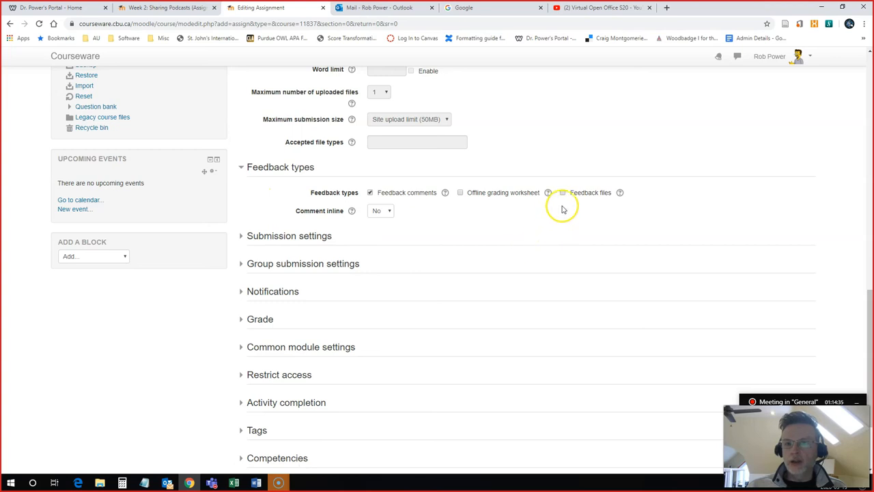
mouse_move(562, 198)
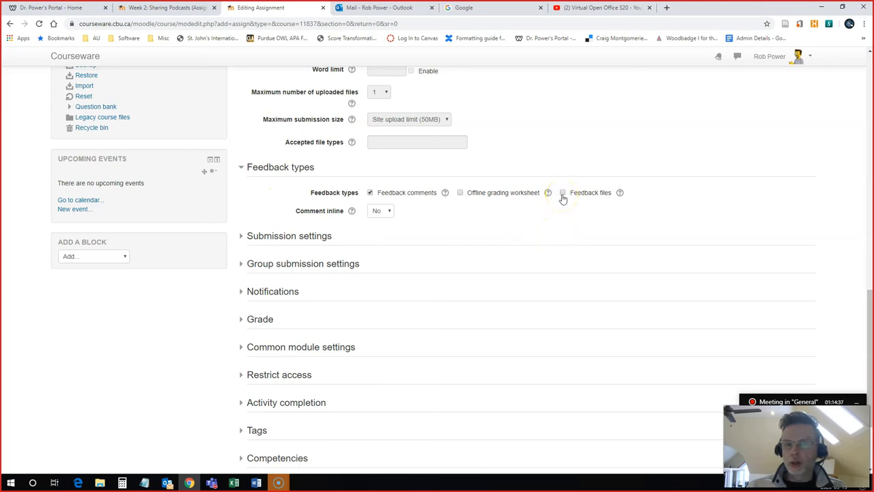
left_click(563, 191)
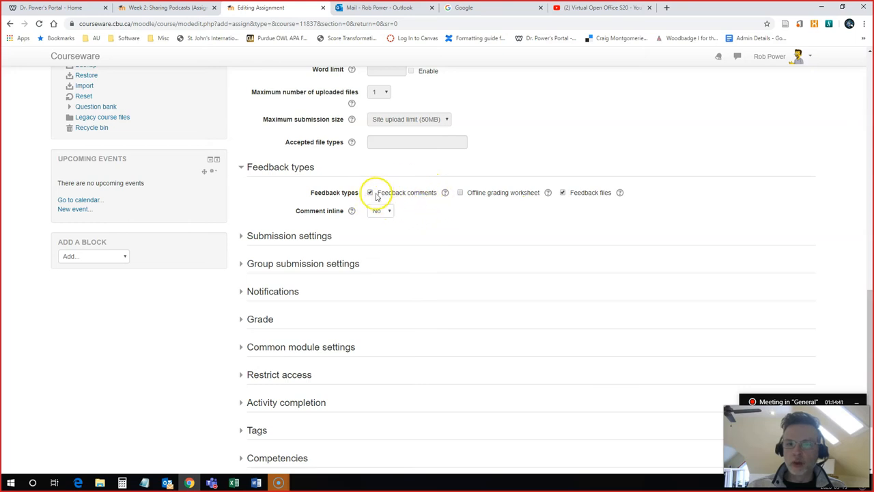
scroll("down", 3)
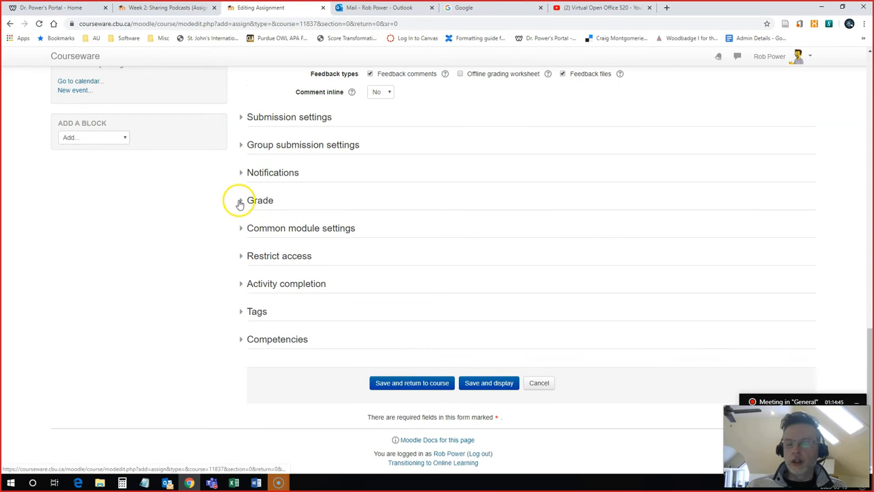
Step: Set the assignment's maximum grade to 15 points and its grade to pass to 7.5
left_click(240, 200)
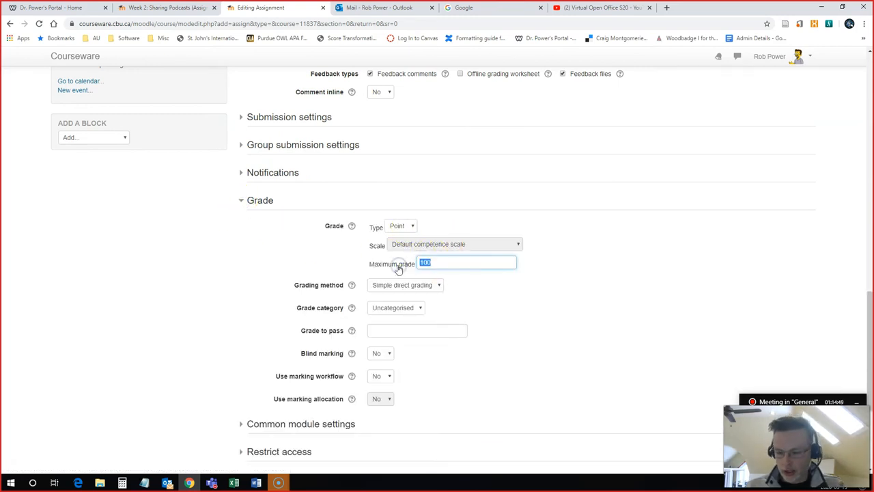
type("15")
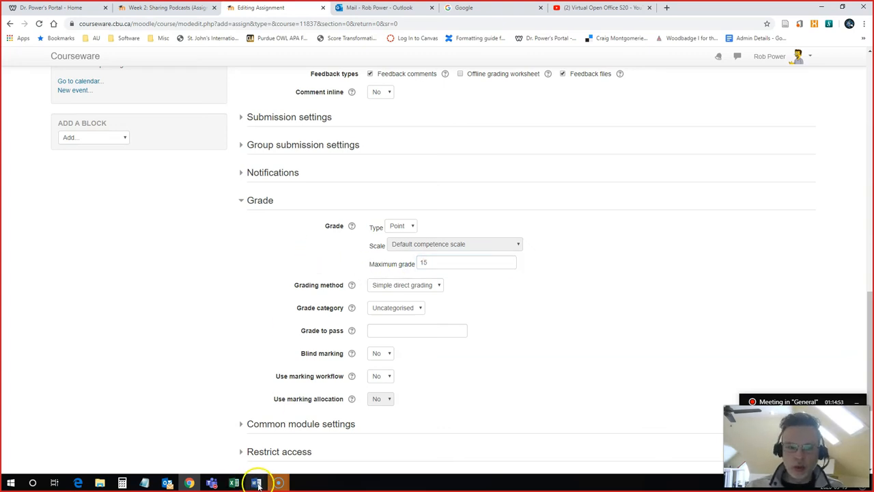
left_click(256, 483)
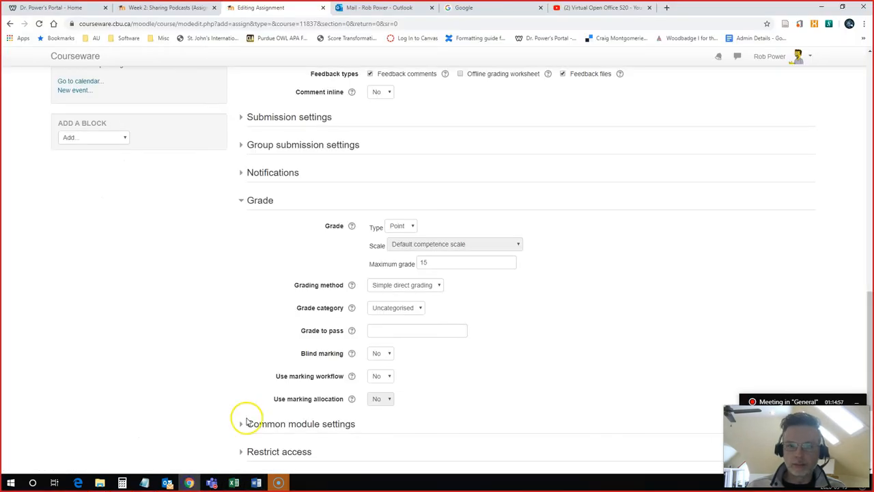
scroll("down", 3)
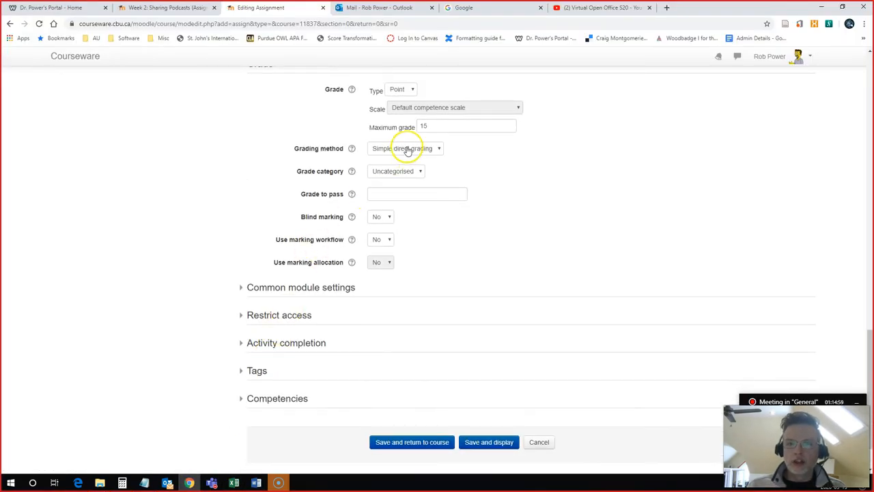
mouse_move(418, 190)
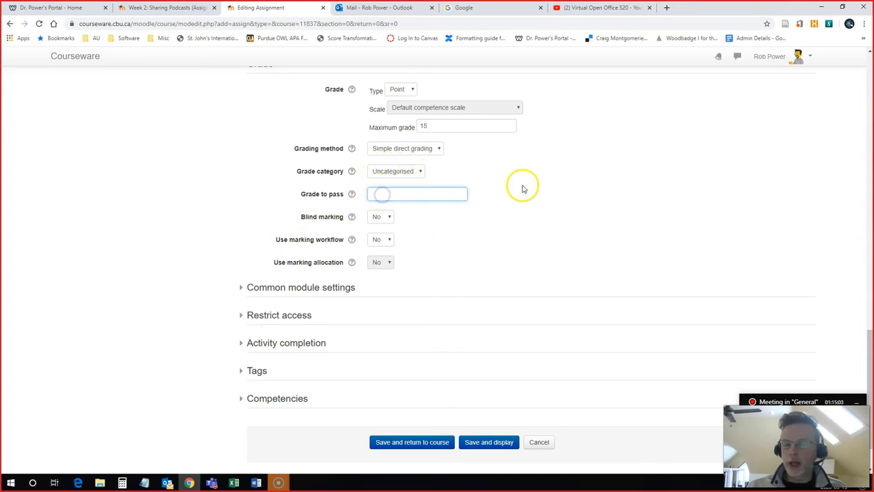
left_click(417, 194)
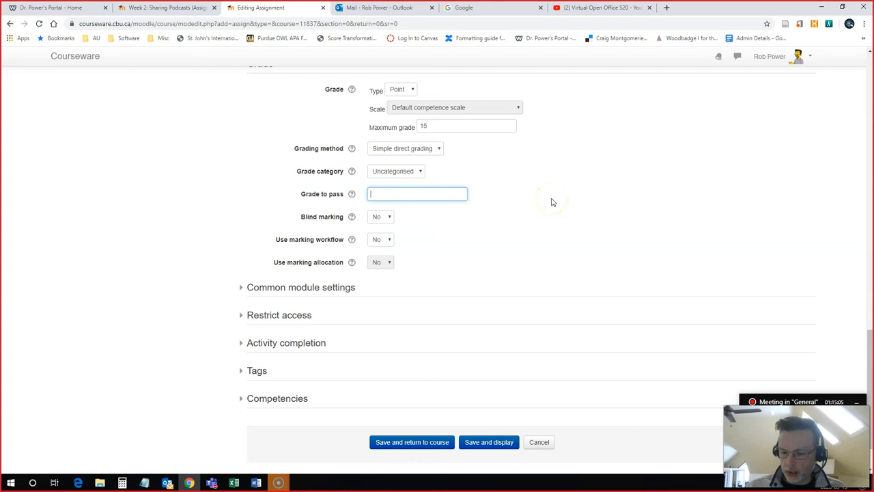
type("7.5")
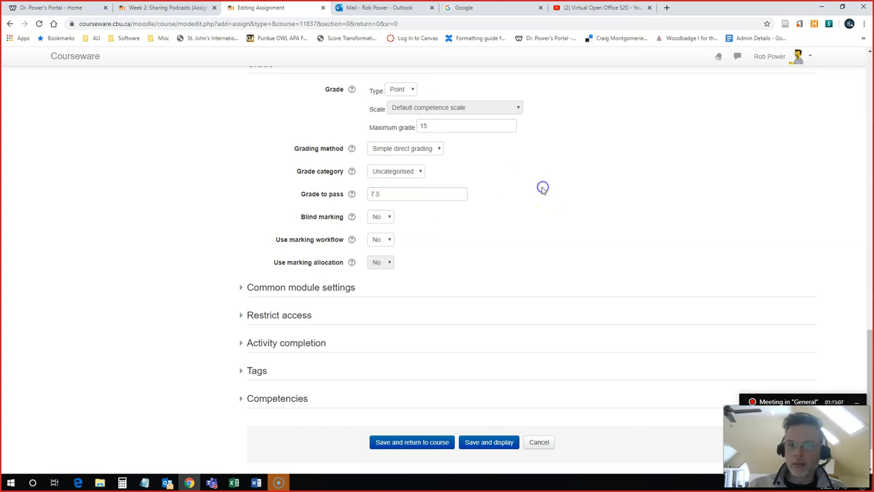
scroll("down", 3)
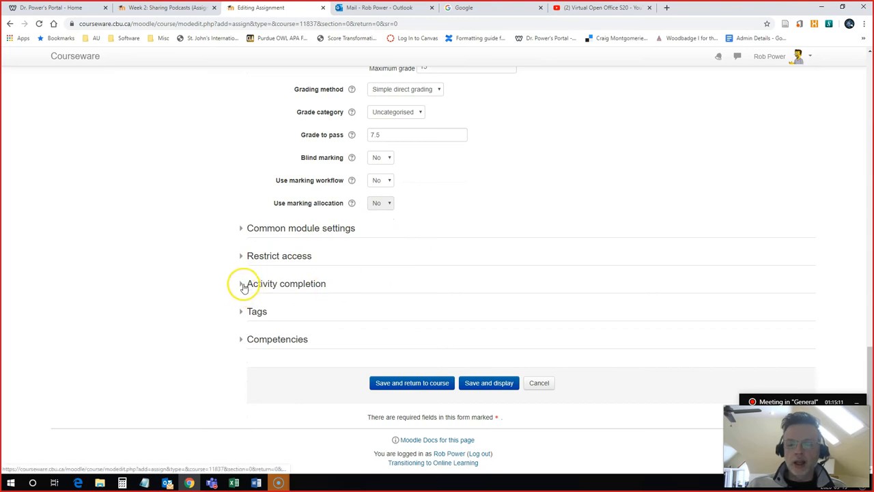
Step: Set Completion tracking to 'Do not indicate activity completion'
left_click(242, 284)
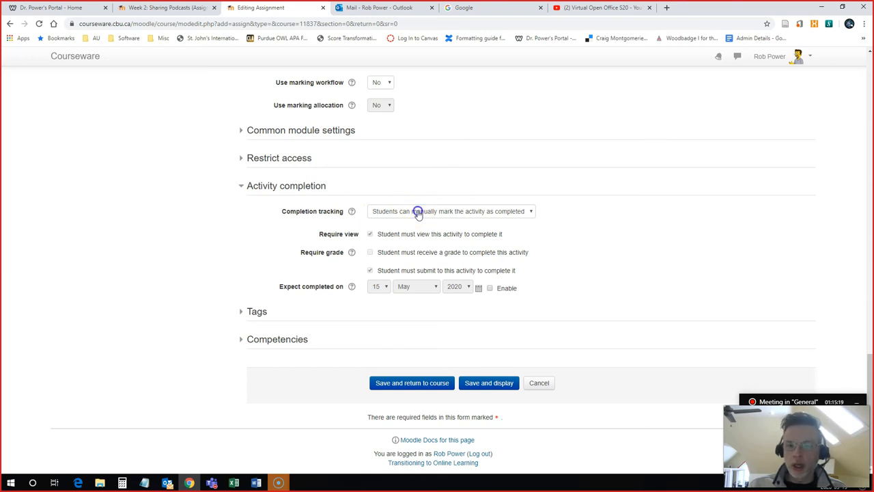
left_click(450, 211)
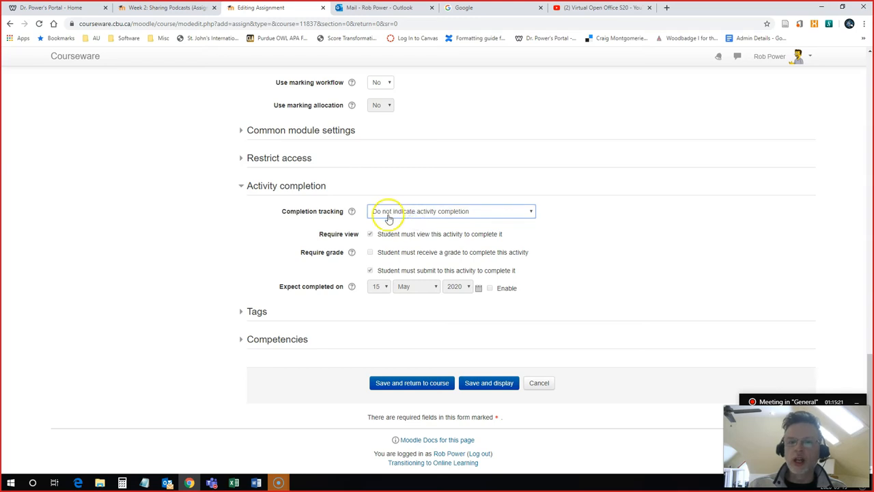
left_click(452, 211)
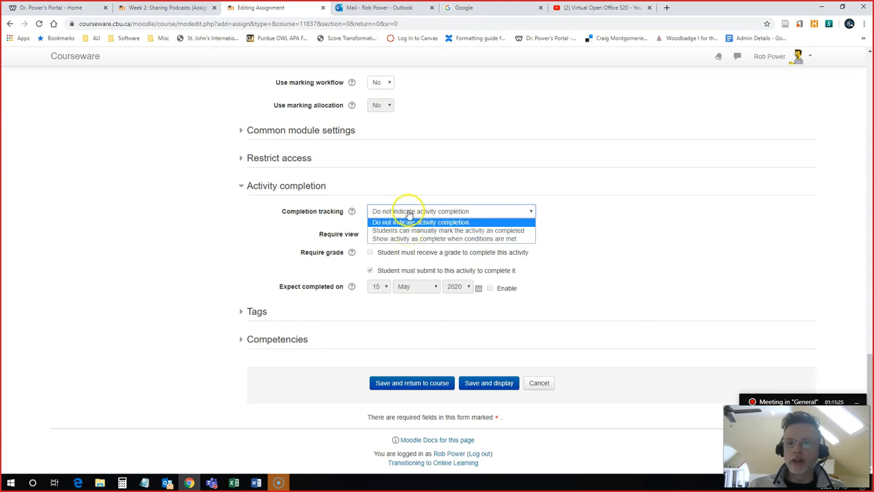
left_click(420, 222)
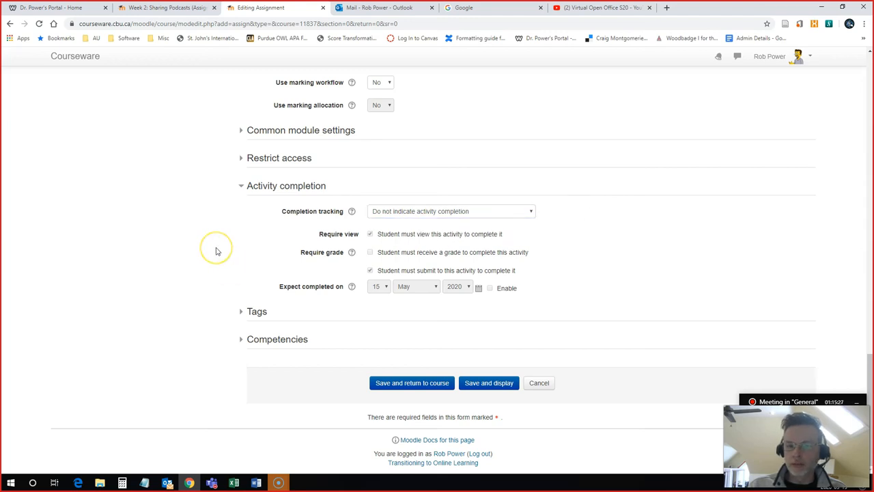
mouse_move(259, 305)
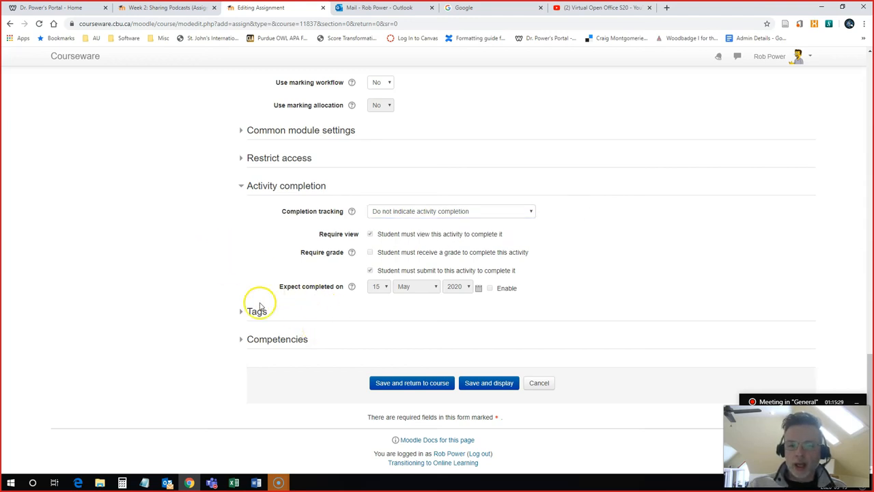
mouse_move(454, 327)
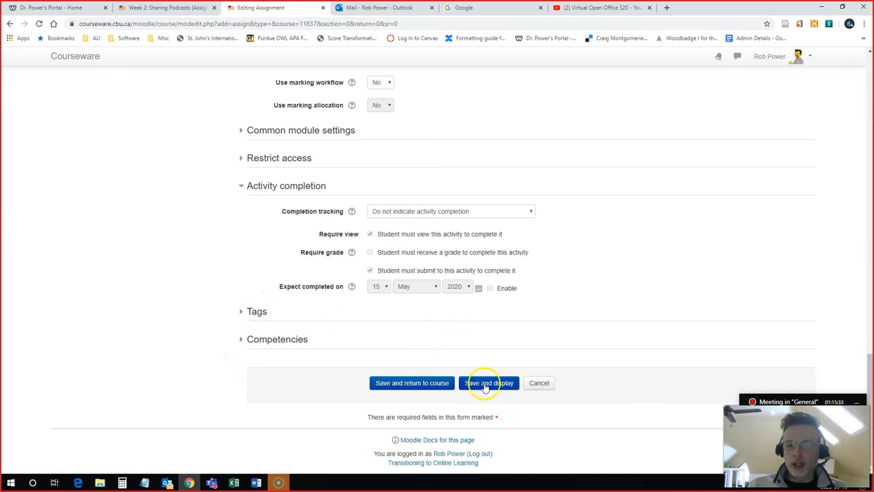
Step: Save and display Assignment 4: Podcasting, review its page, then return to the course home
left_click(489, 383)
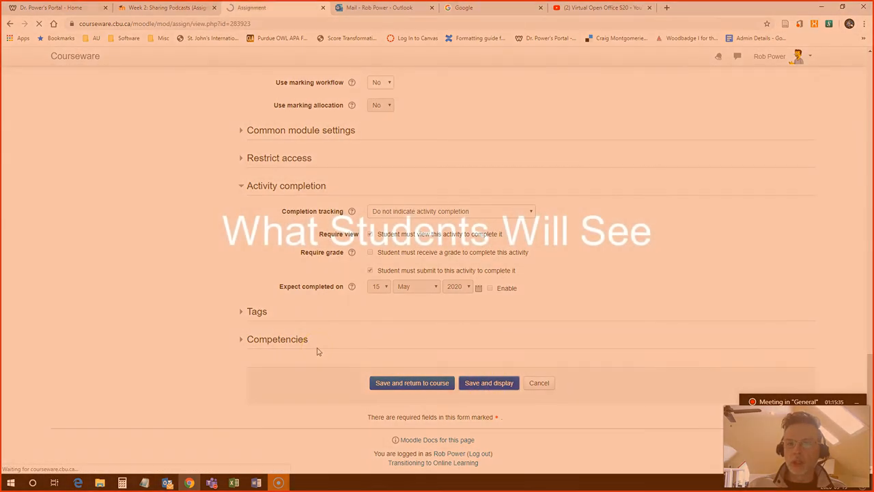
left_click(489, 382)
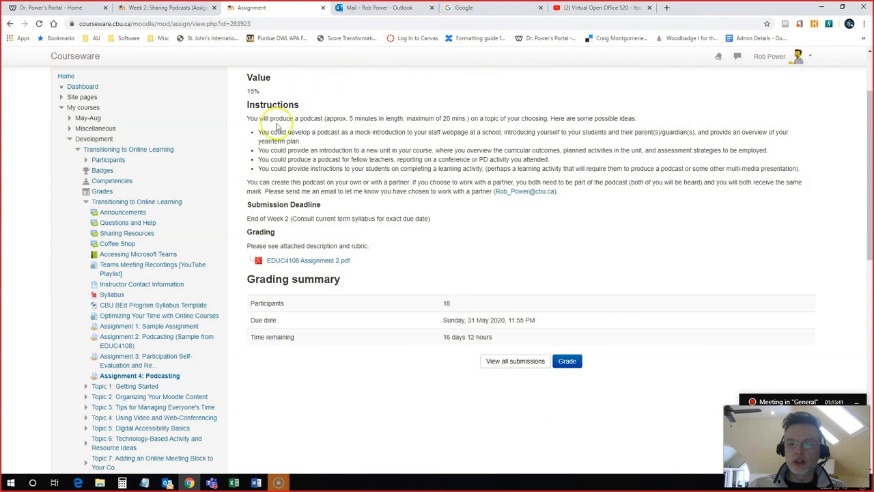
scroll("up", 3)
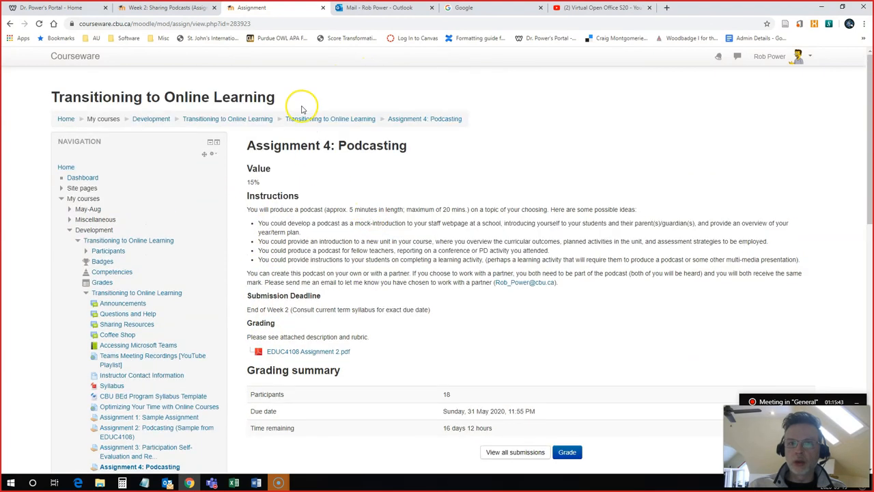
left_click(330, 118)
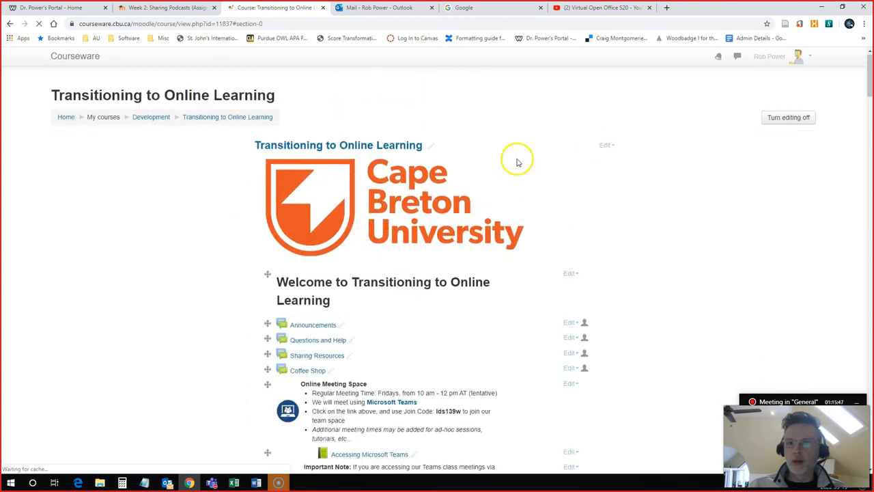
Step: Turn editing off, locate Assignment 4: Podcasting under Assignments, and open it
left_click(788, 116)
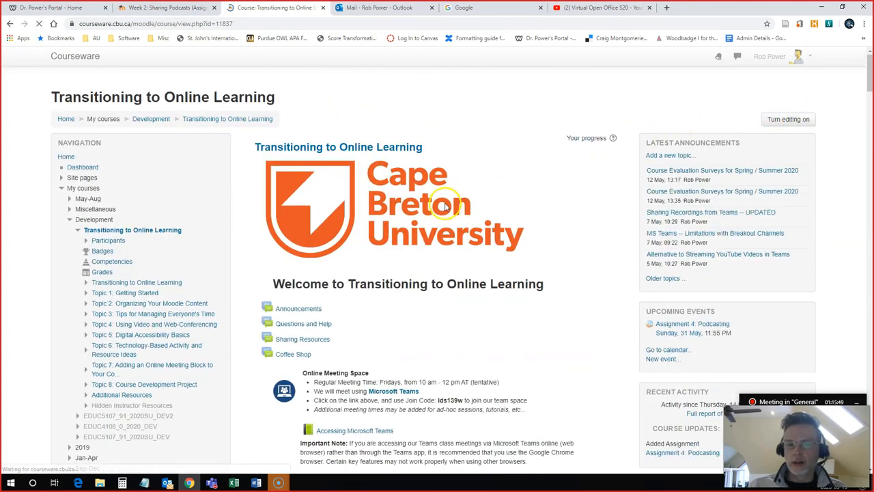
scroll("down", 3)
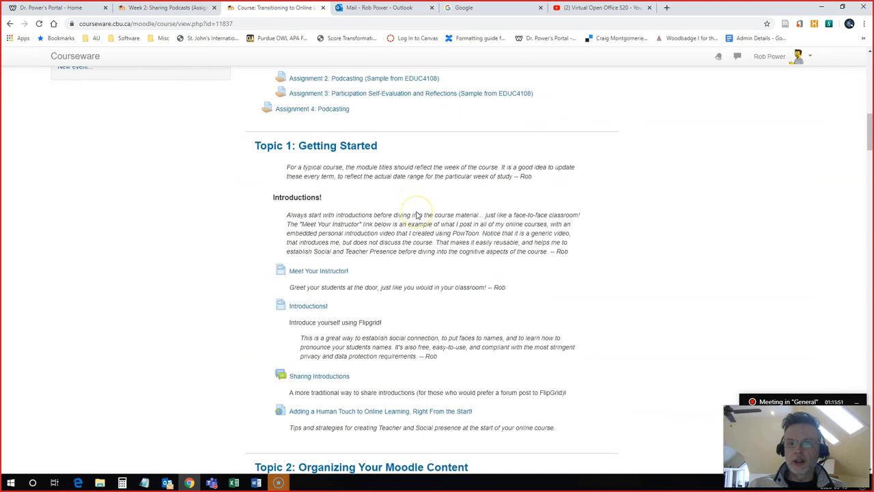
scroll("up", 3)
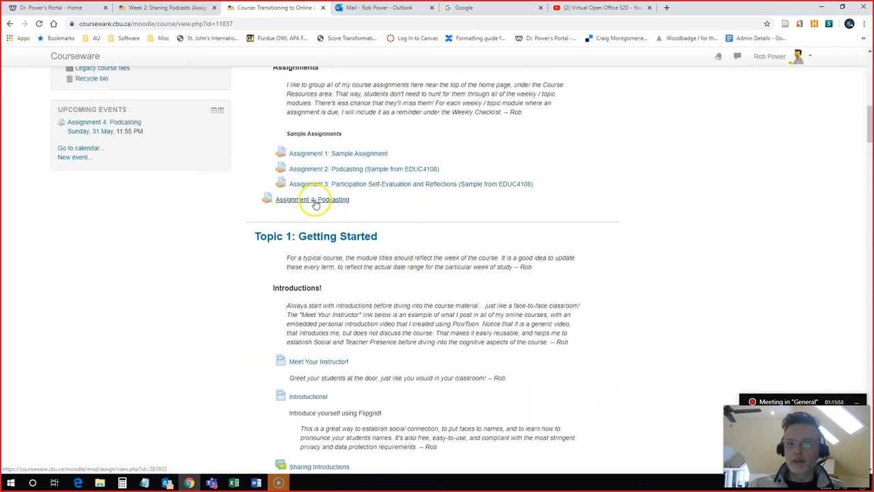
left_click(311, 198)
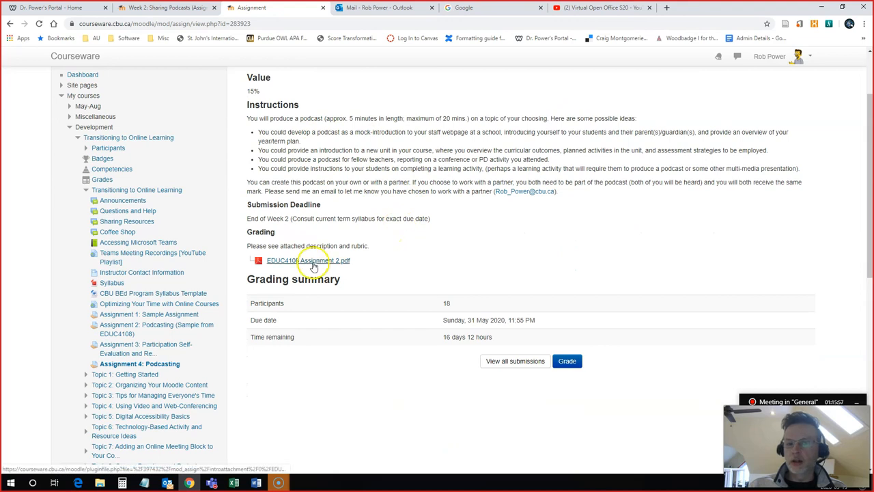
mouse_move(534, 373)
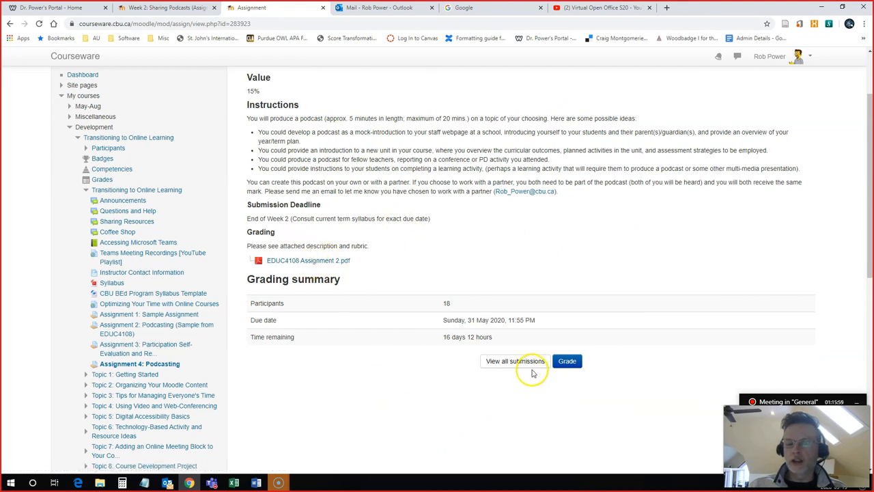
mouse_move(519, 380)
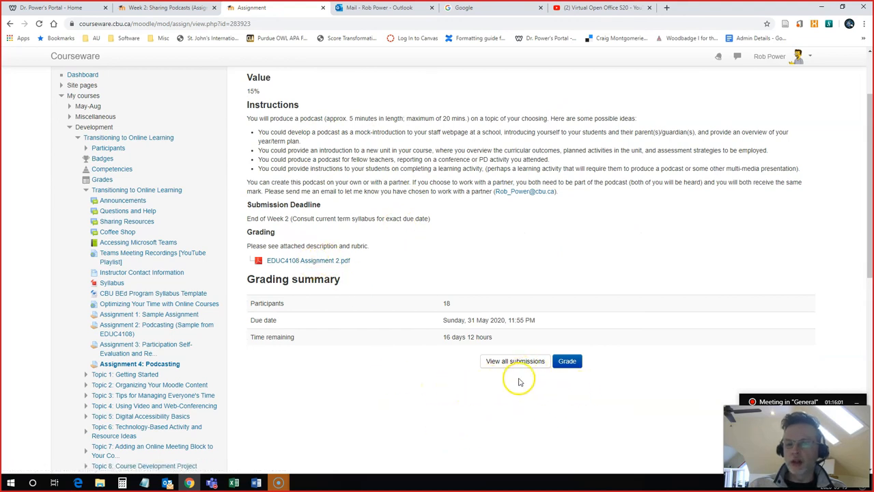
mouse_move(617, 384)
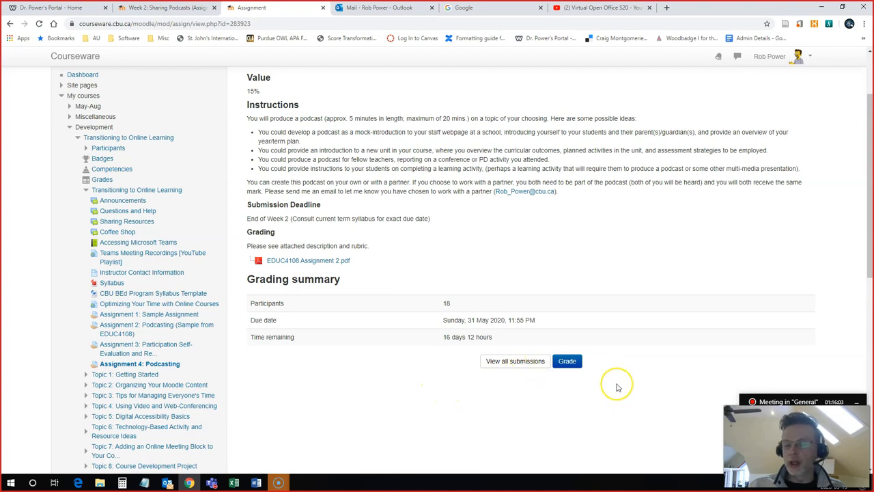
mouse_move(590, 340)
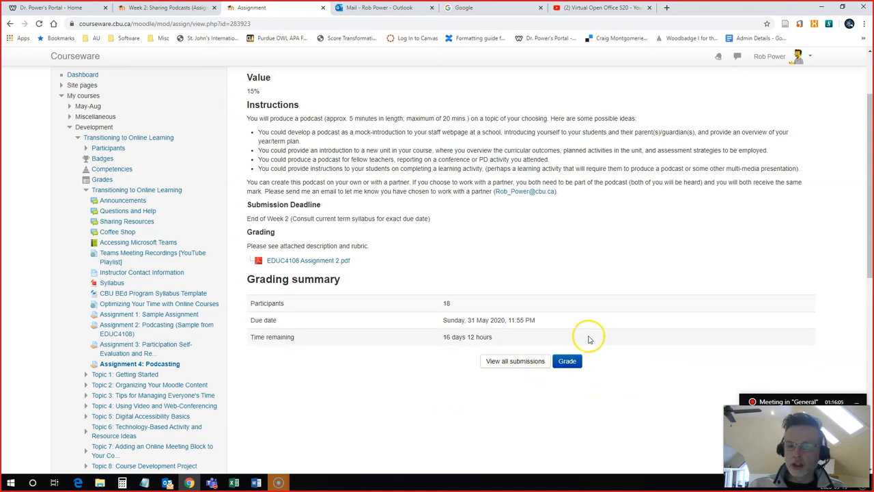
mouse_move(440, 361)
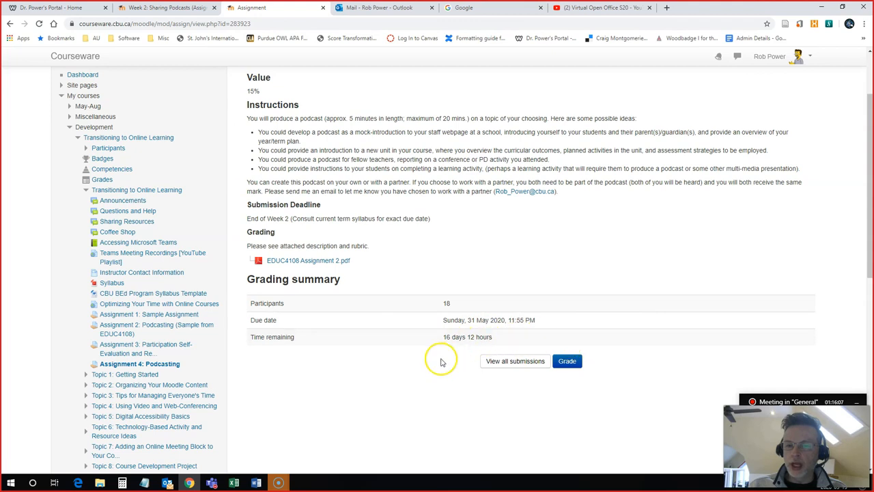
scroll("down", 3)
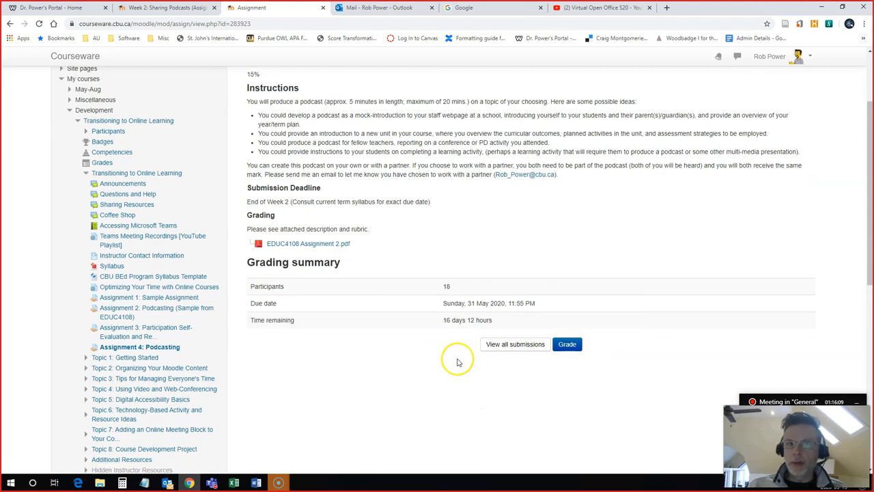
scroll("up", 3)
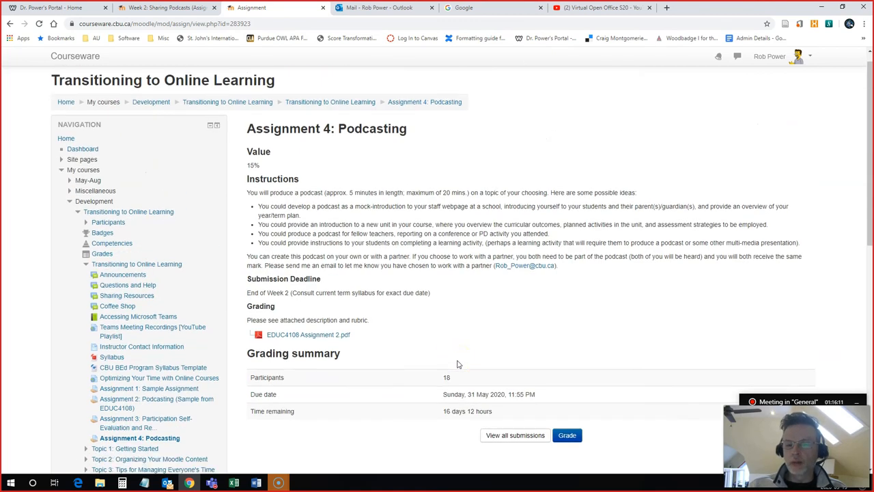
scroll("down", 3)
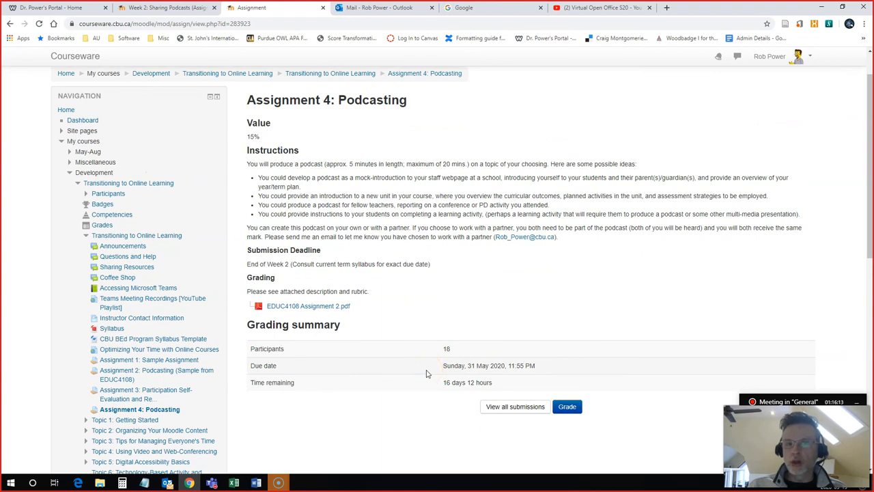
mouse_move(426, 377)
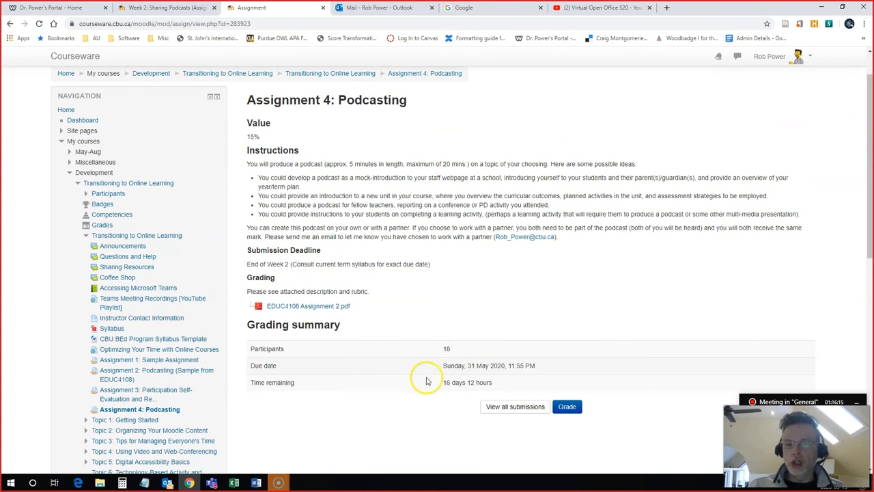